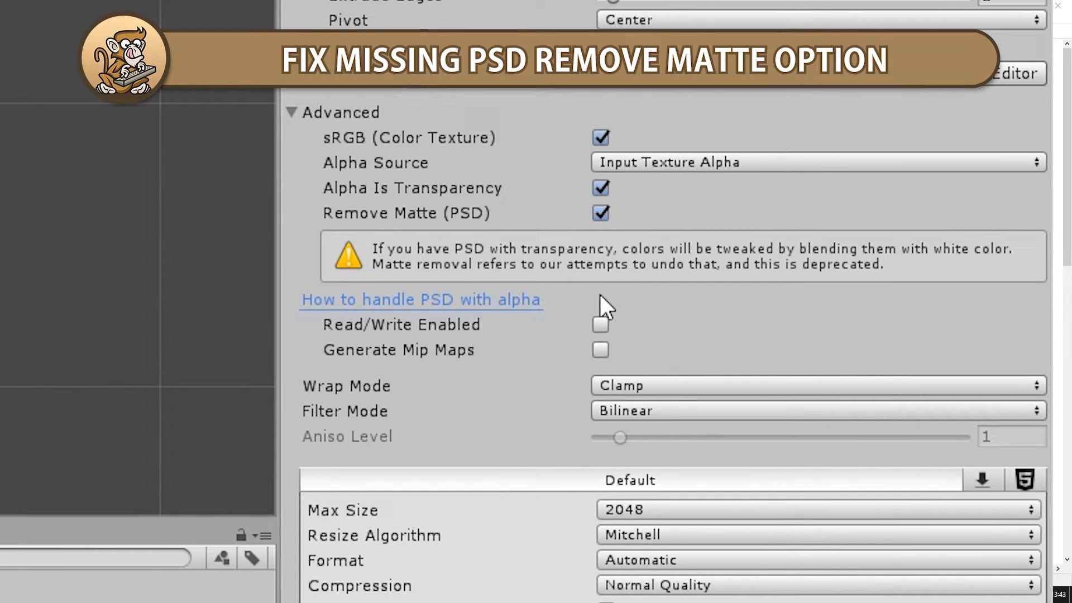
mouse_move(639, 307)
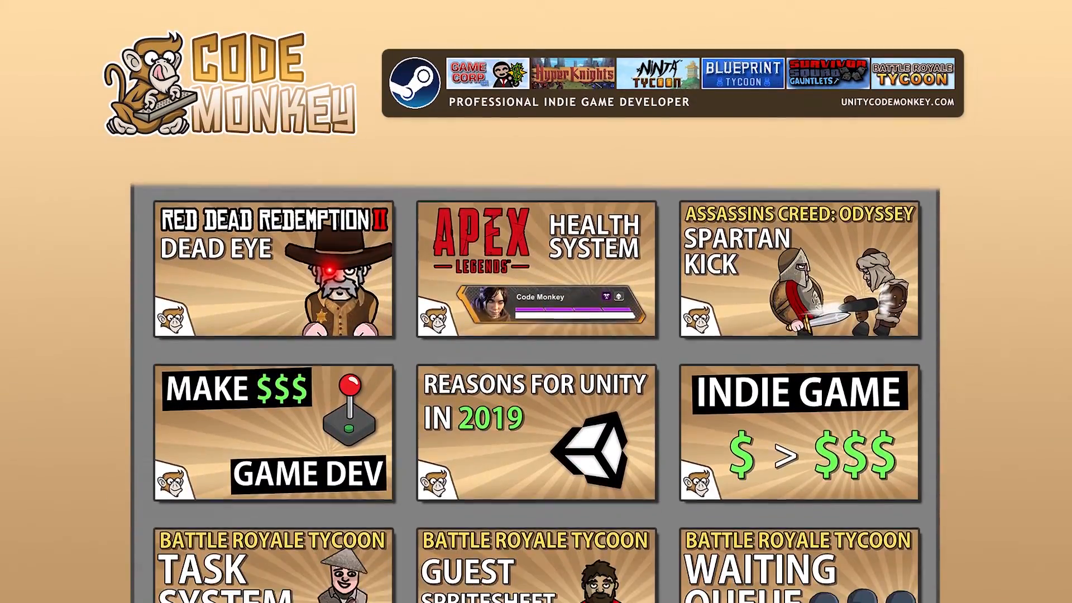
Step: Select the Medkit texture to show Import Settings that lack a Remove Matte option
scroll("down", 3)
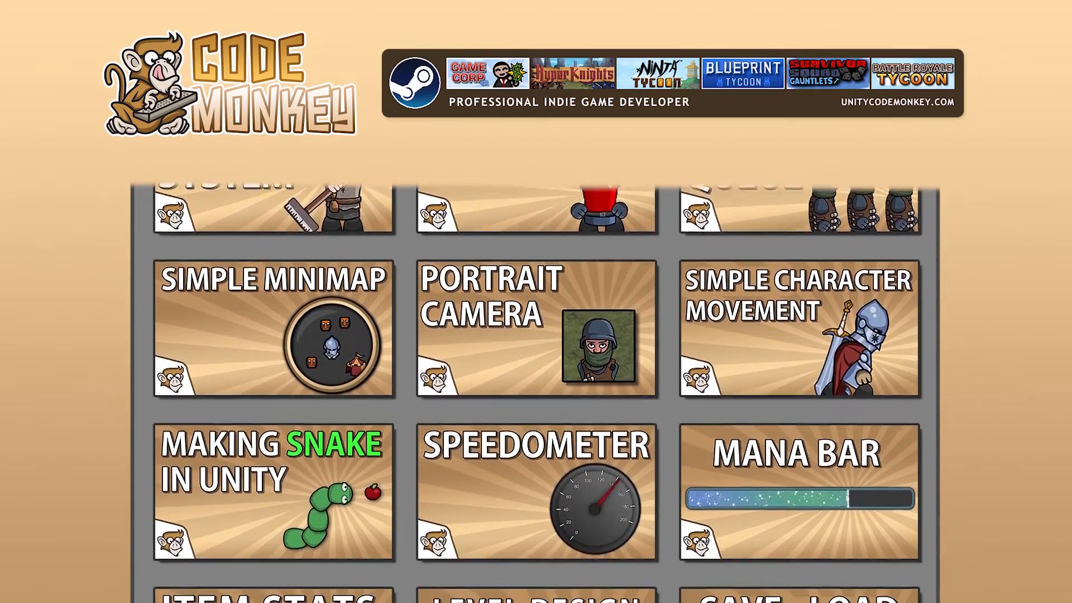
scroll("down", 3)
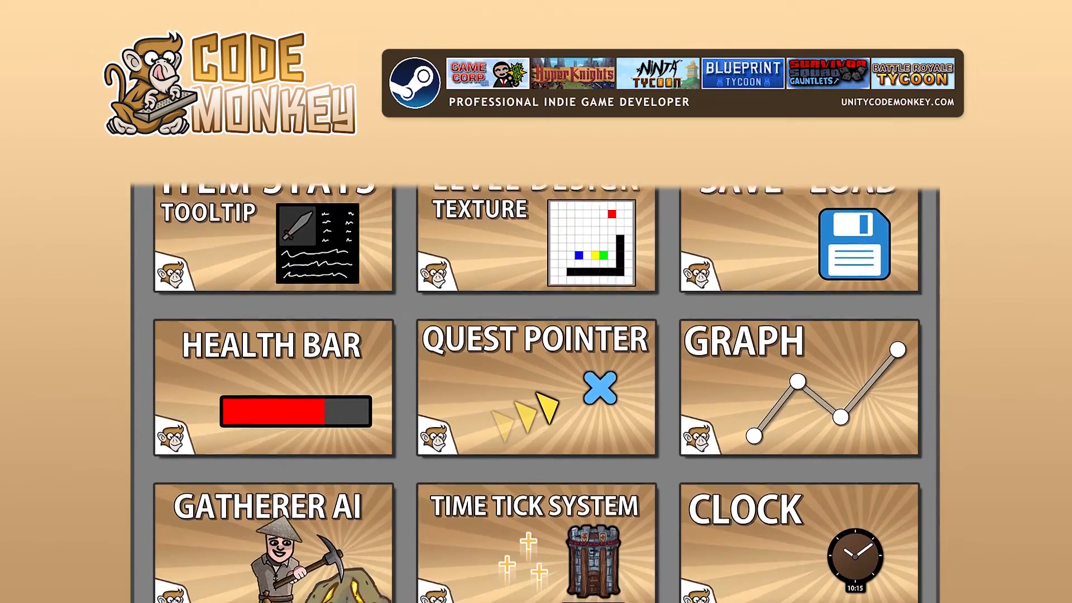
scroll("down", 3)
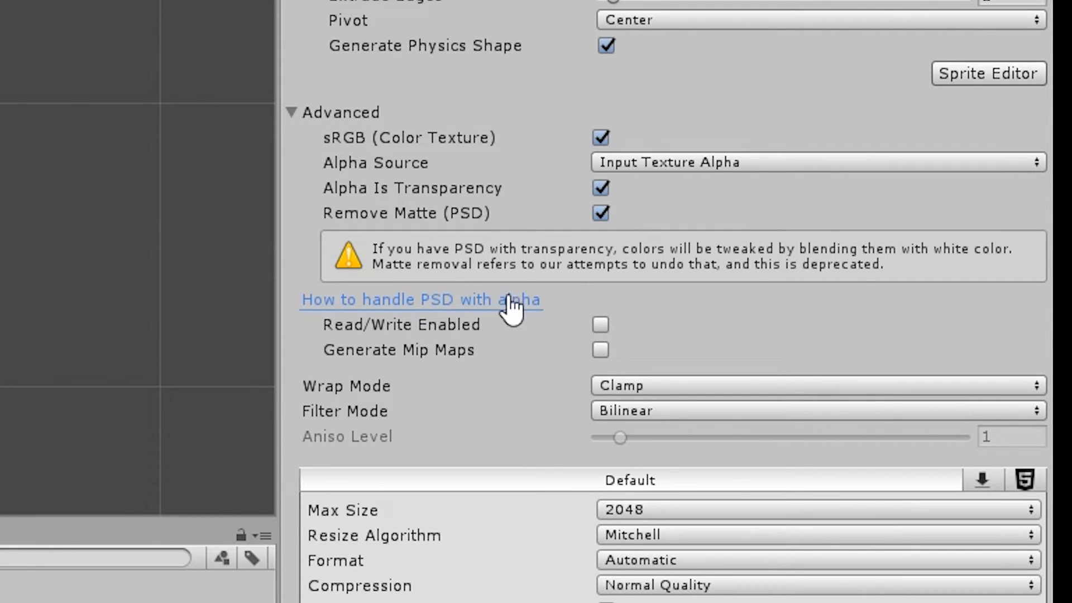
mouse_move(485, 283)
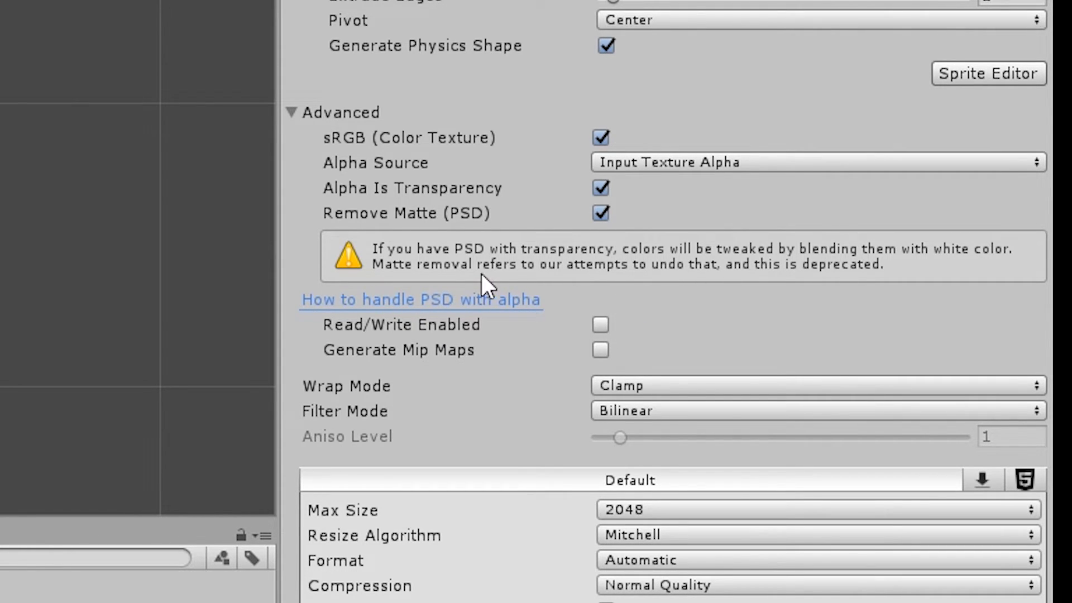
mouse_move(747, 296)
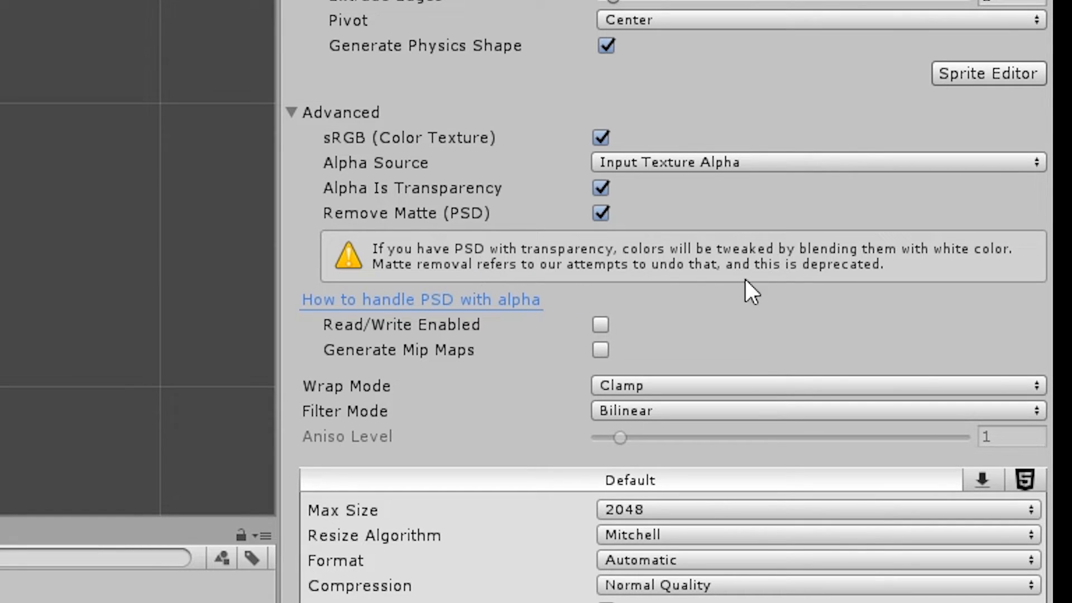
mouse_move(841, 291)
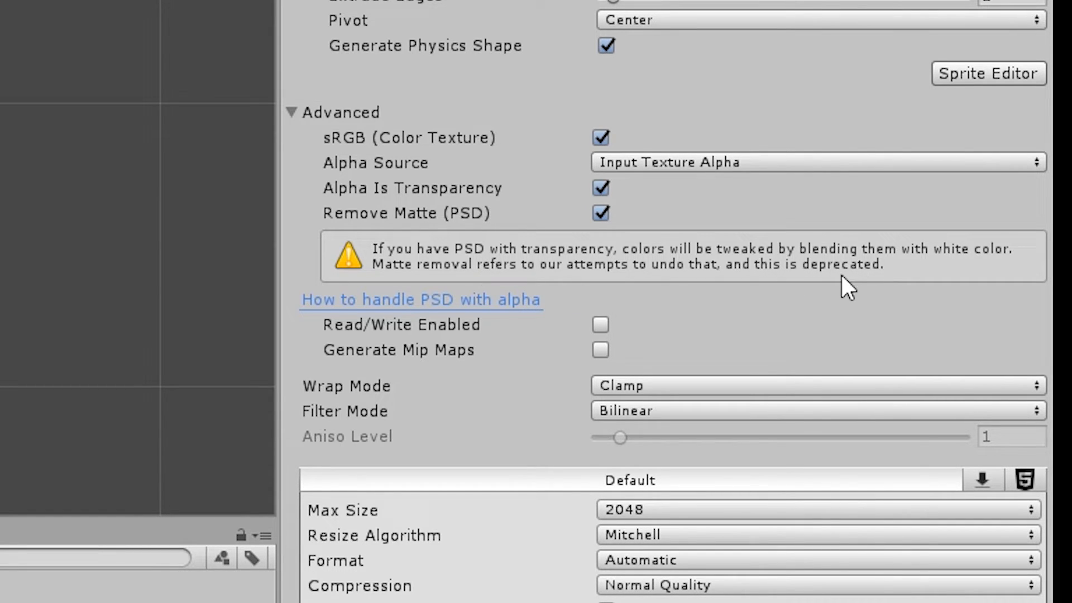
mouse_move(821, 282)
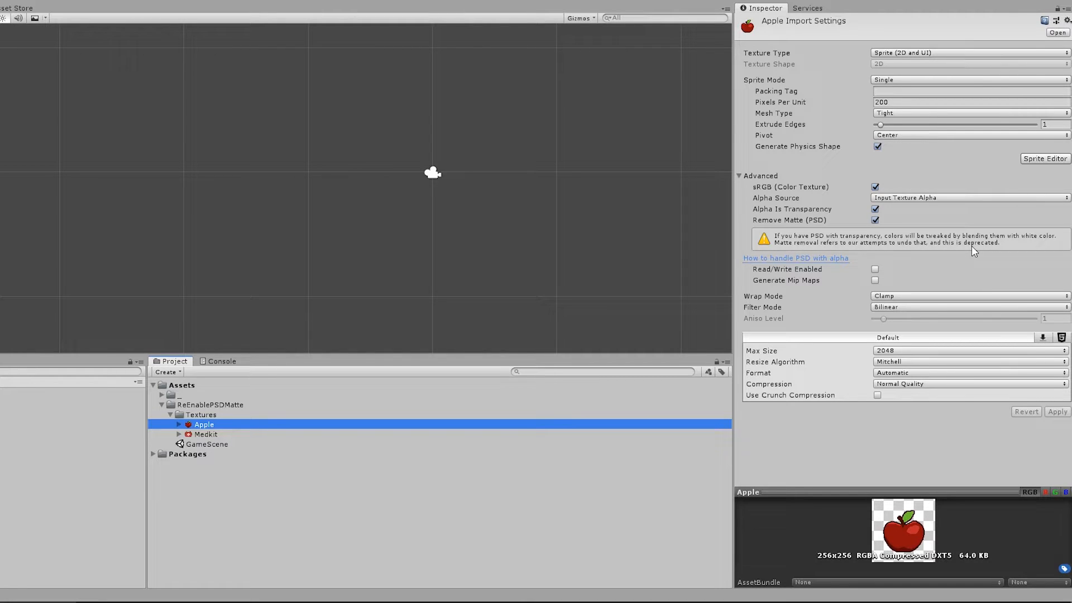
mouse_move(450, 375)
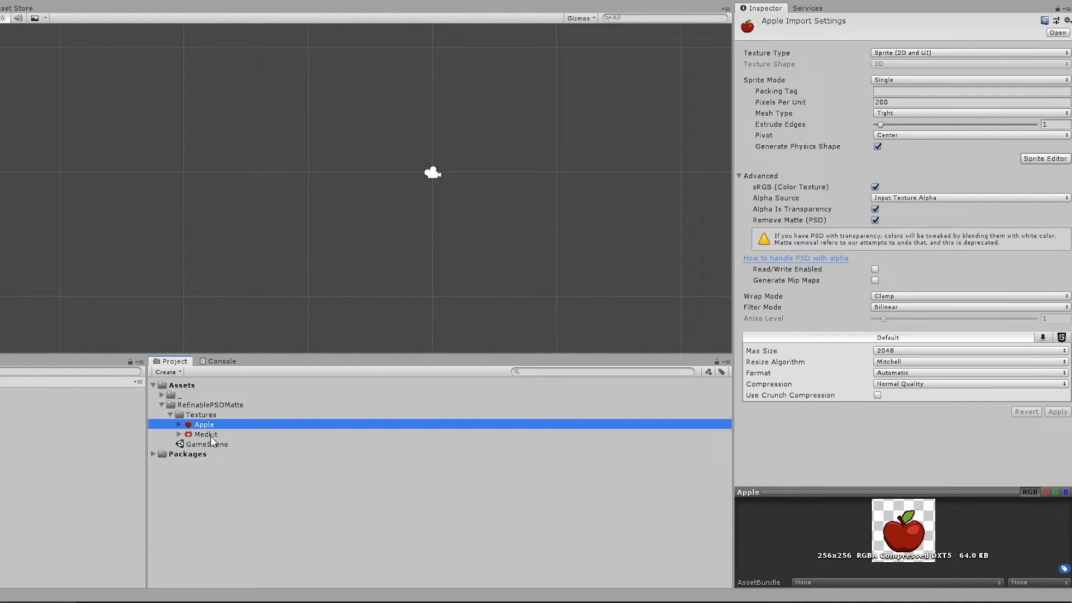
left_click(205, 433)
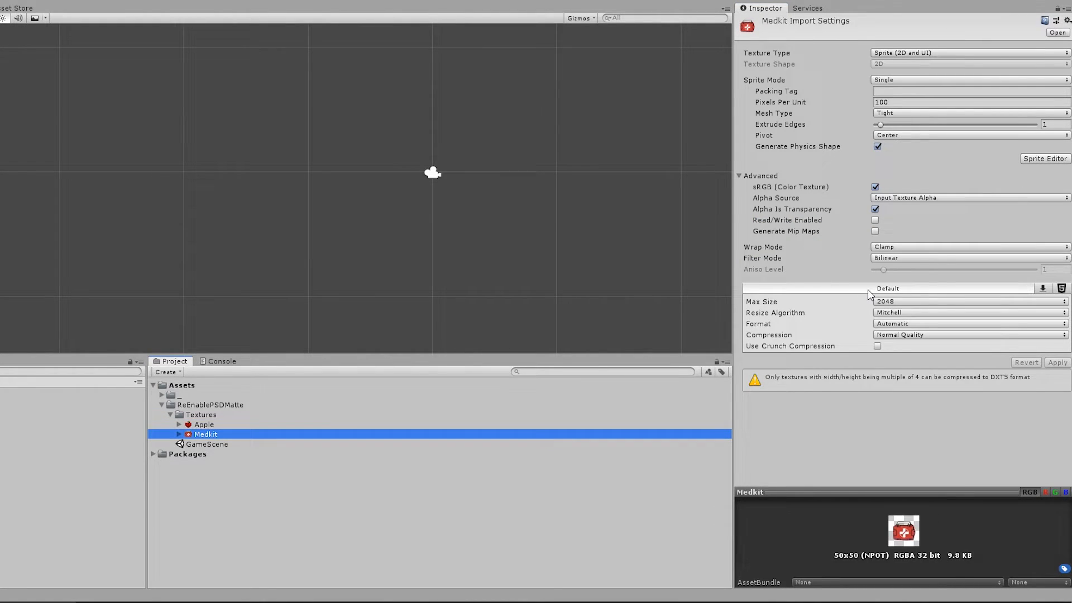
mouse_move(767, 260)
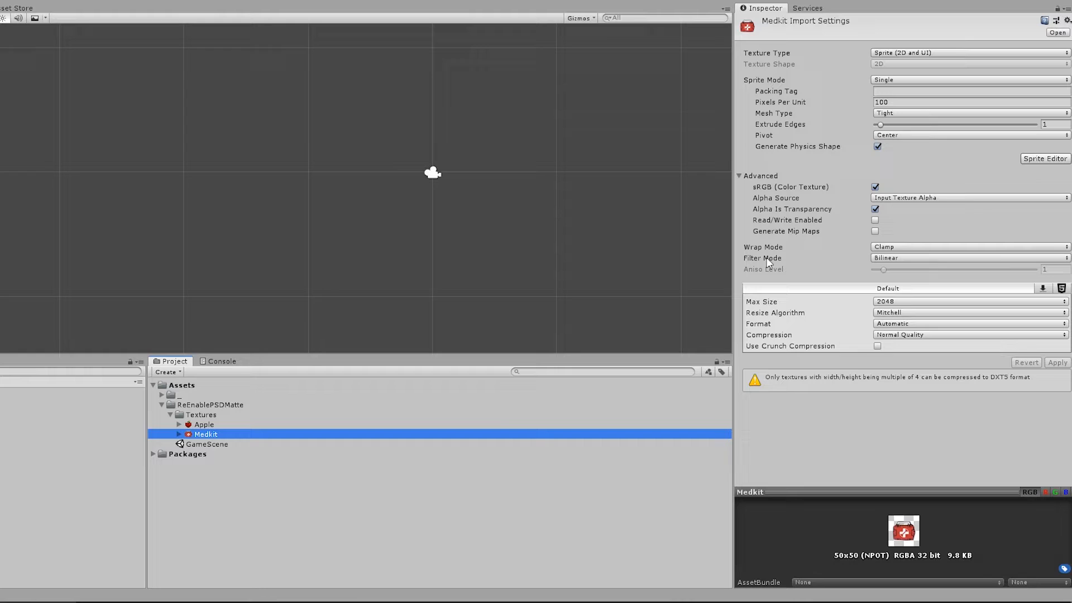
mouse_move(837, 265)
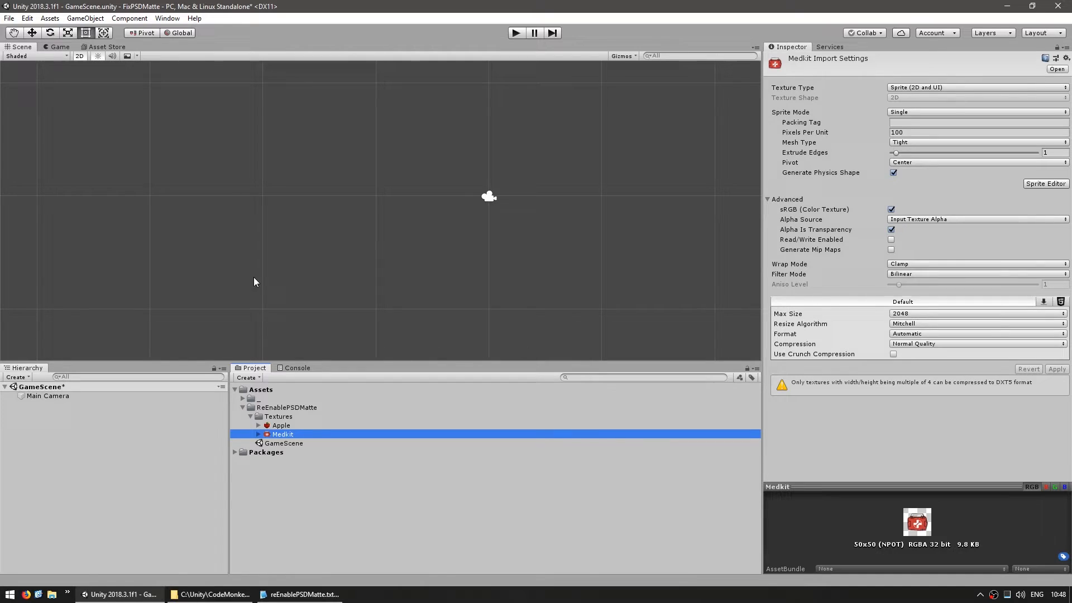
Step: Drag the Medkit sprite into the scene and move it to the left
left_click_drag(282, 434, 488, 196)
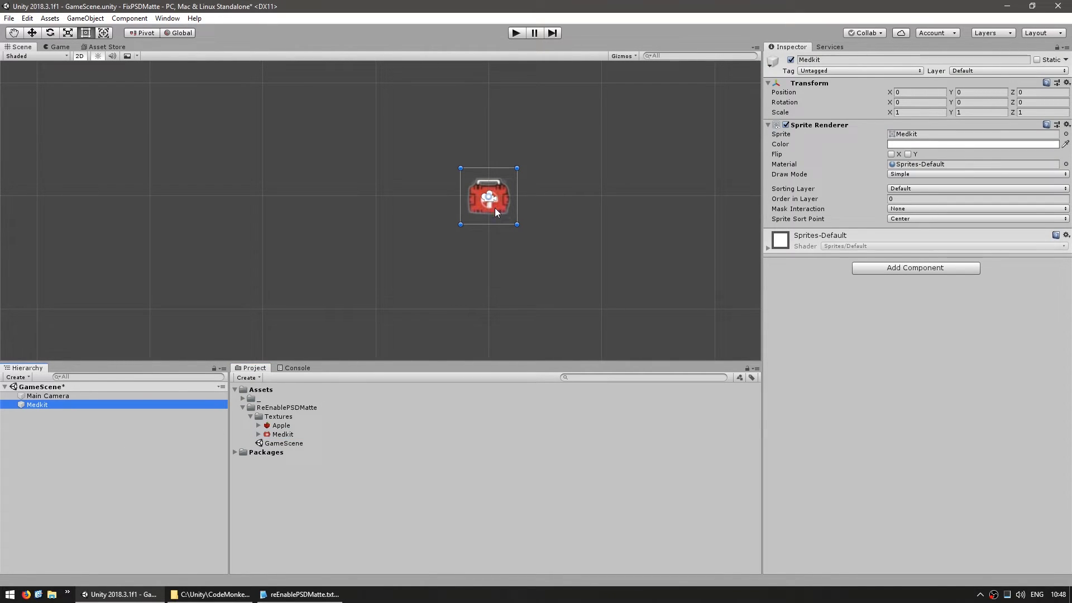
left_click_drag(488, 196, 316, 208)
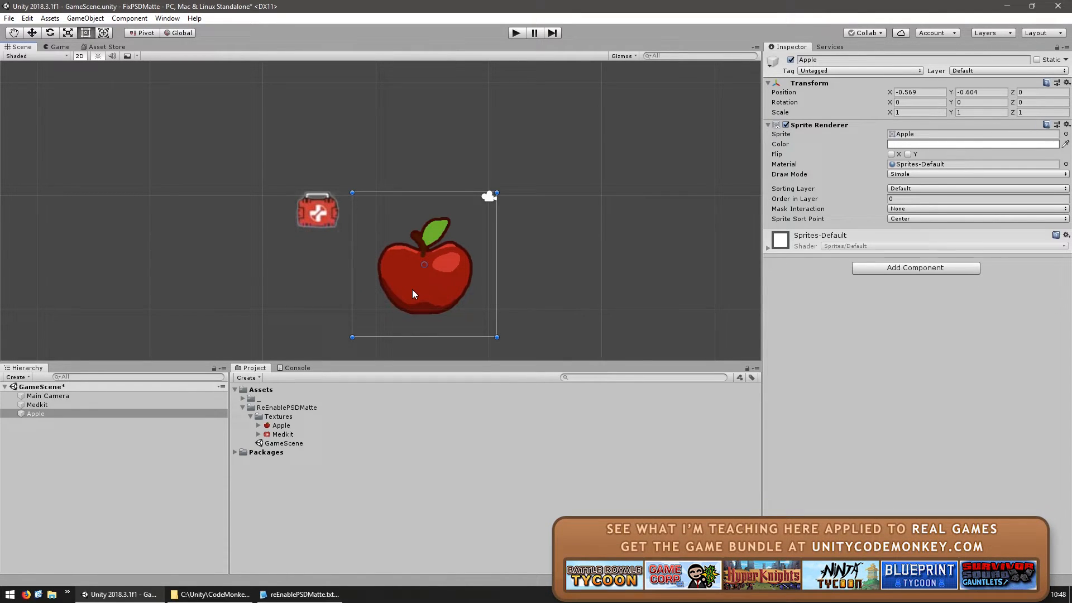
mouse_move(632, 275)
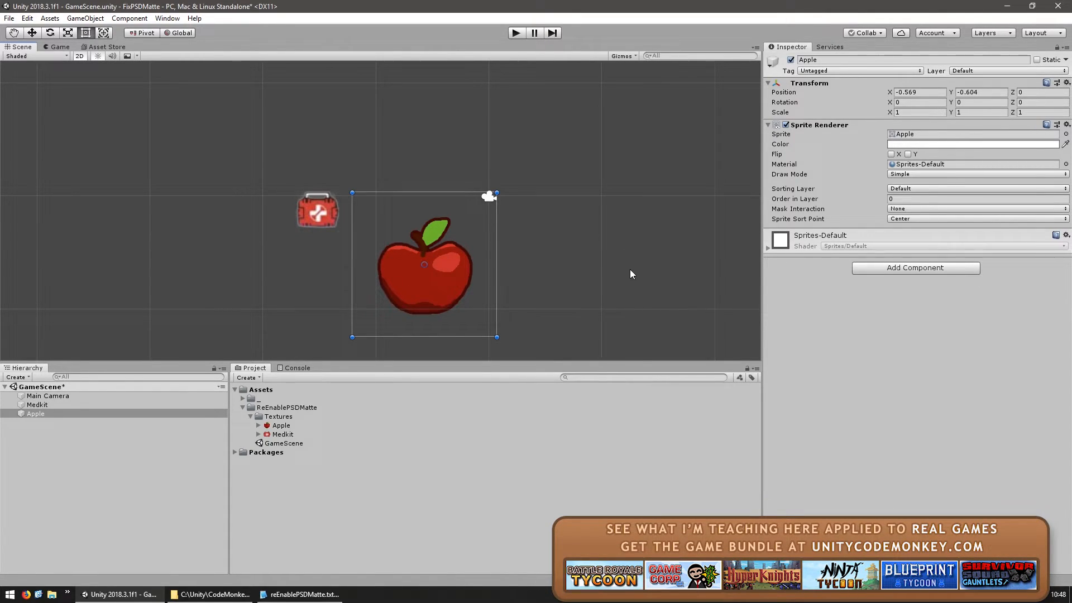
mouse_move(585, 327)
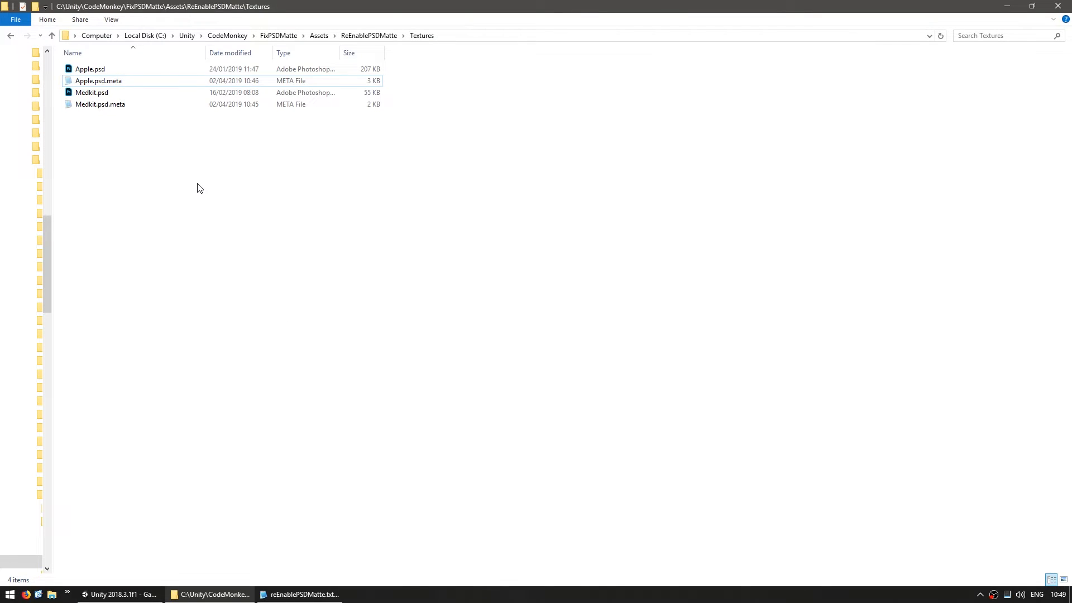
Step: Browse Apple.psd, Medkit.psd and Medkit.psd.meta, then open Medkit.psd.meta as text
left_click(90, 69)
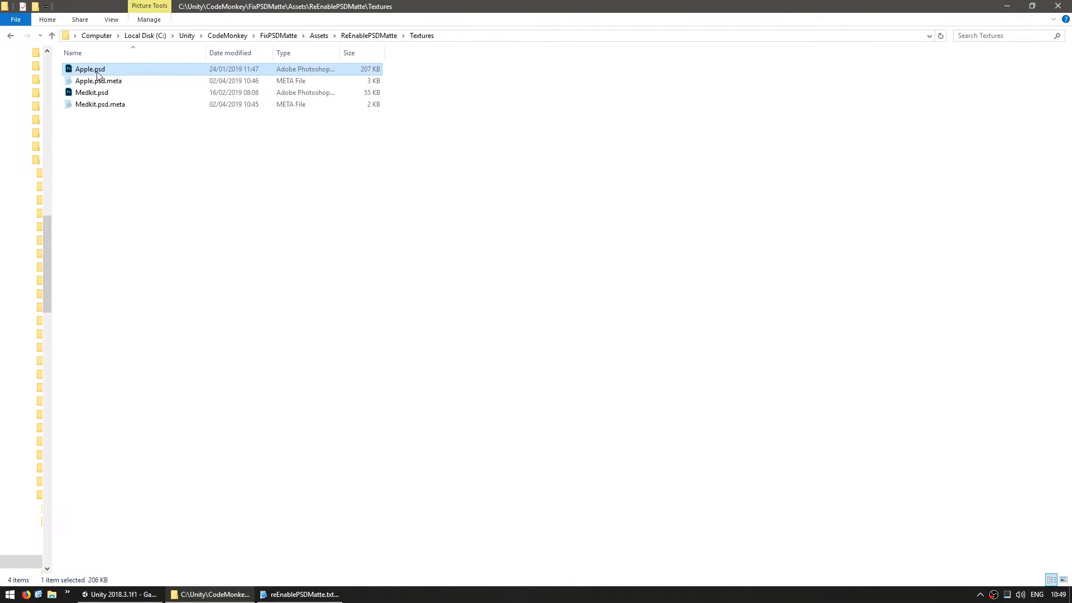
left_click(92, 93)
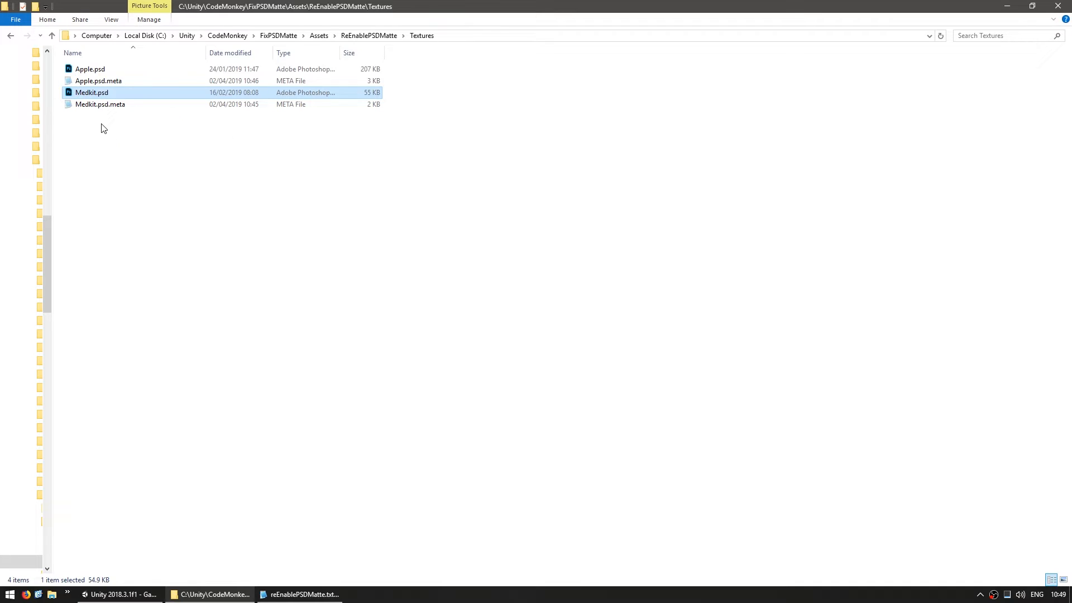
left_click(99, 104)
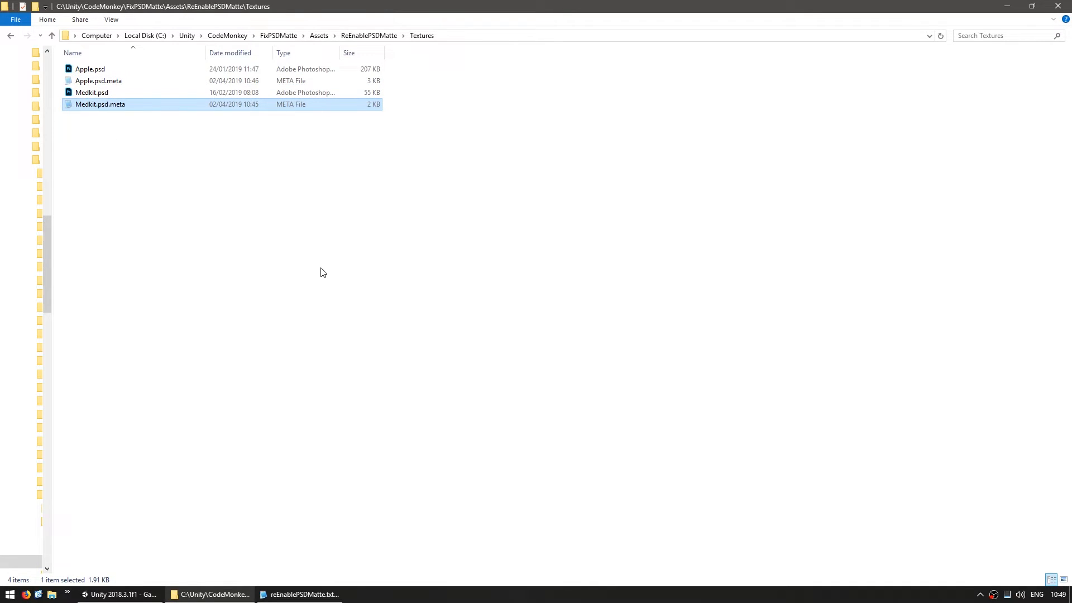
mouse_move(112, 110)
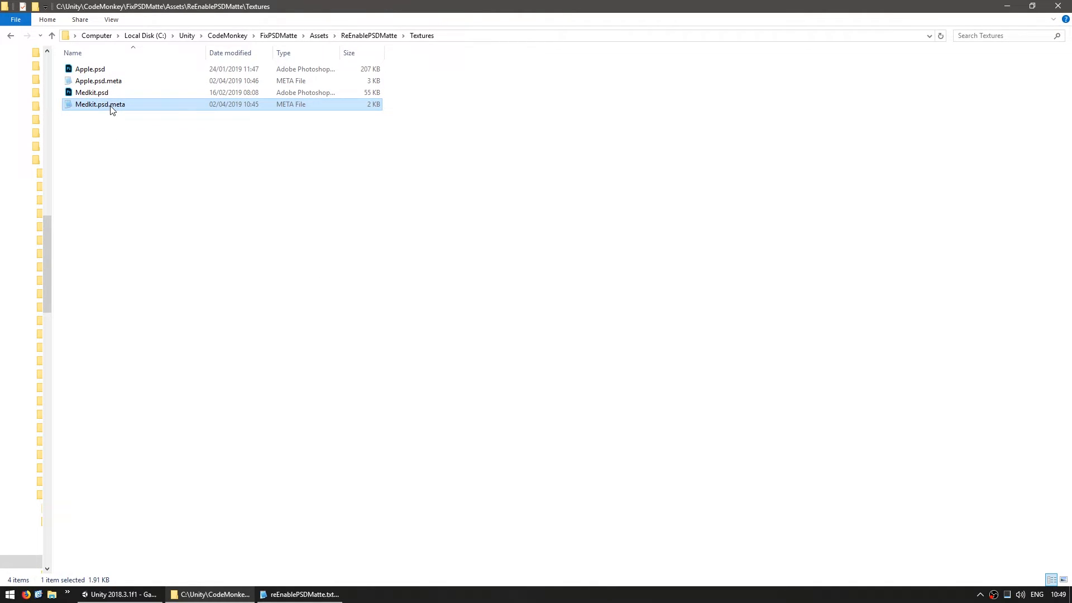
mouse_move(111, 109)
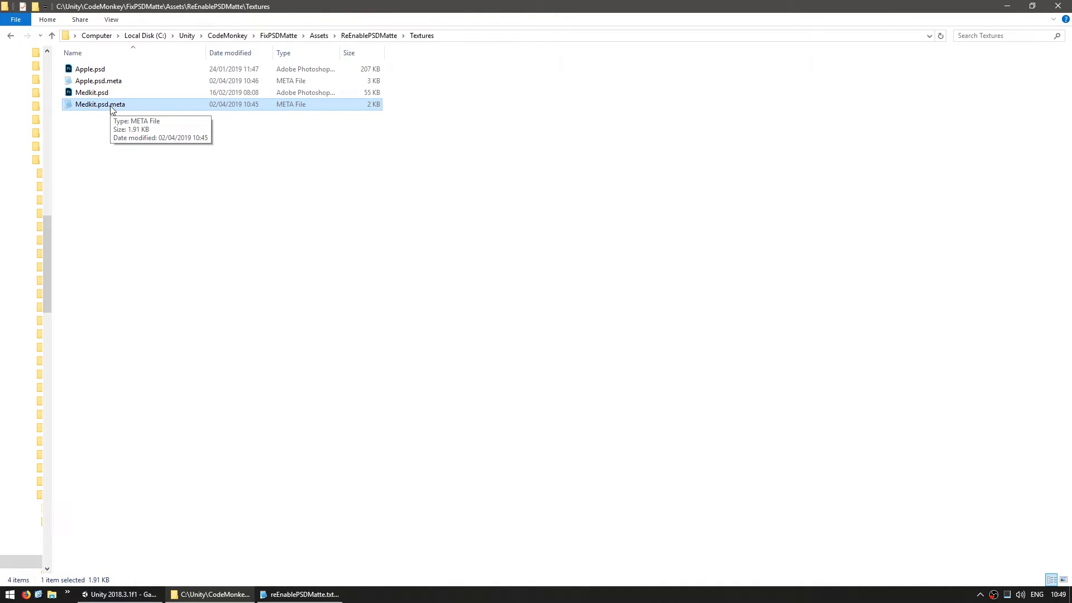
double_click(99, 104)
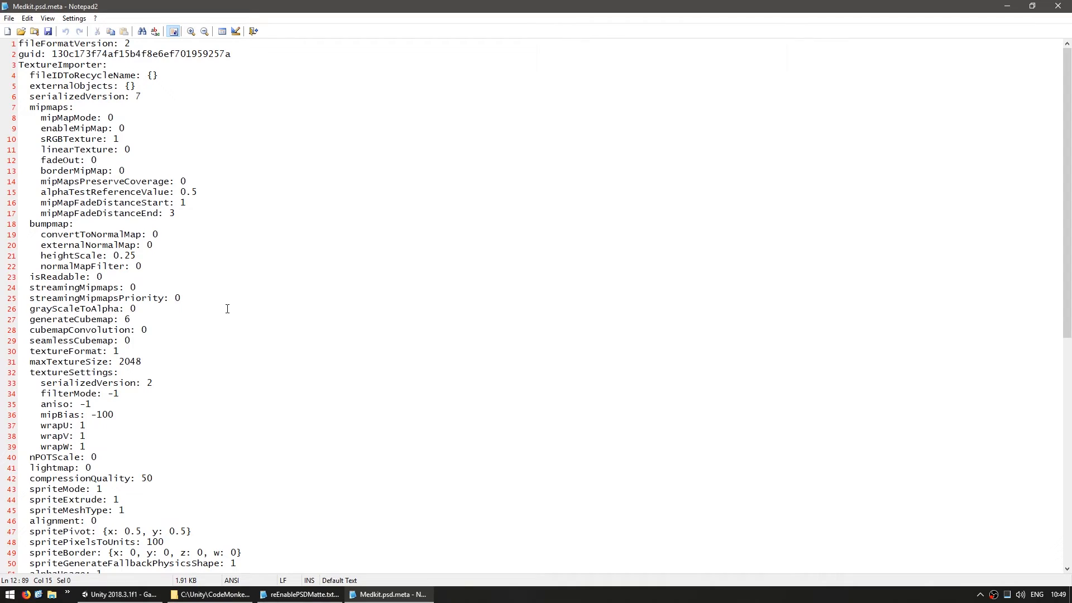
Step: Scroll to the pSDRemoveMatte and pSDShowRemoveMatteOption lines at the end of Medkit.psd.meta
scroll("down", 3)
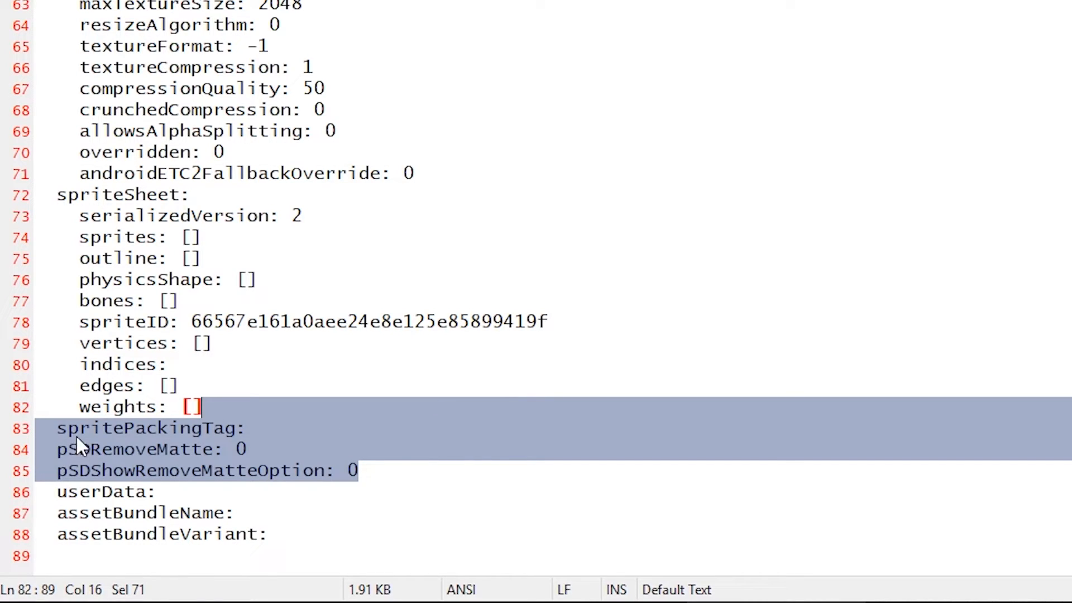
mouse_move(296, 446)
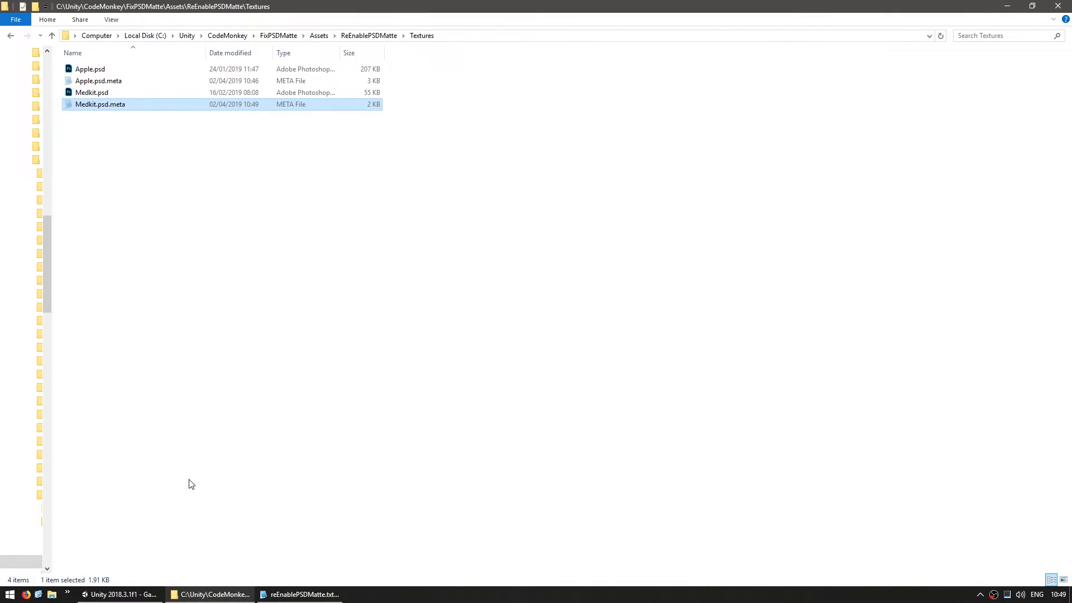
Step: Check Medkit's Remove Matte option in Unity, then open Medkit.psd in Photoshop
left_click(118, 594)
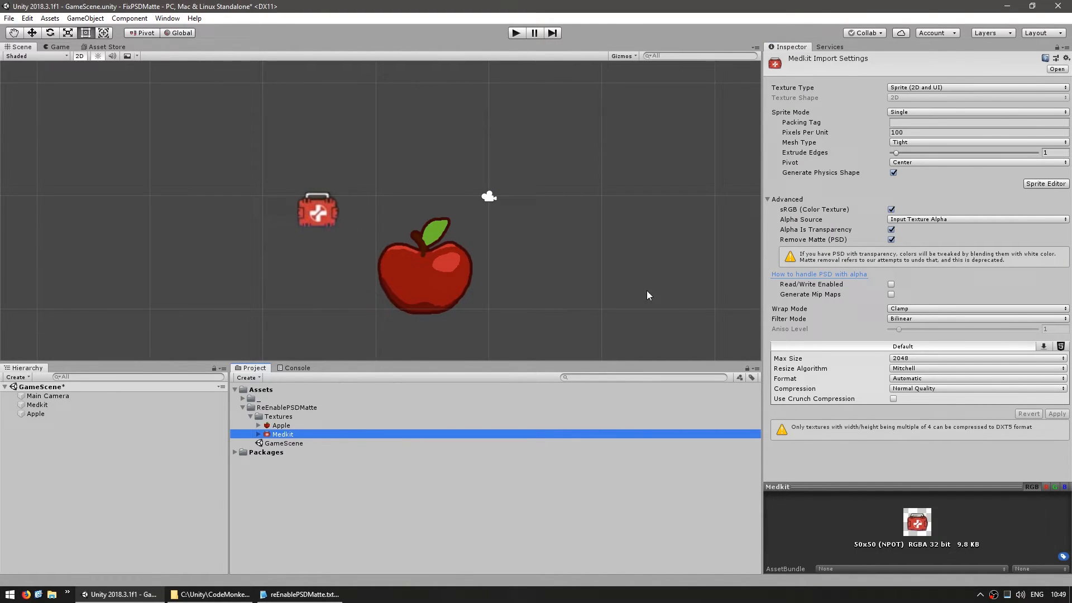
mouse_move(891, 284)
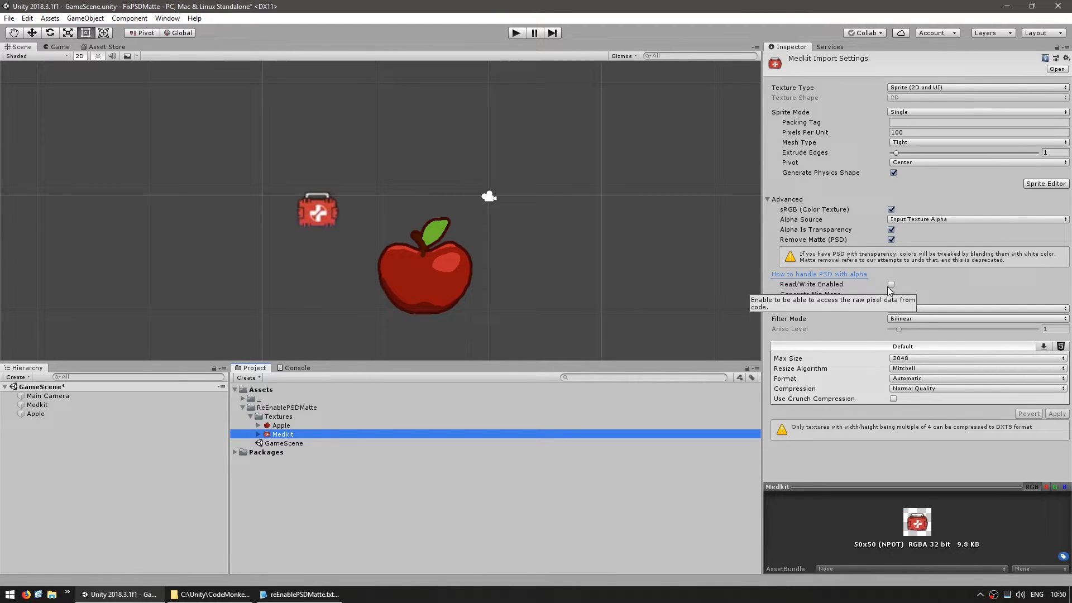
mouse_move(981, 269)
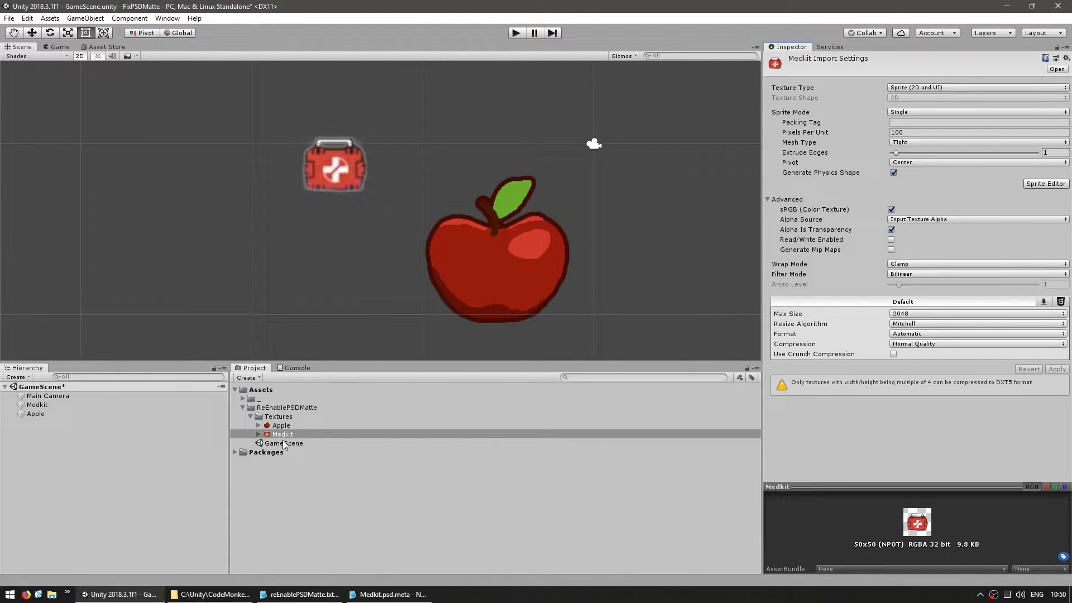
left_click(483, 594)
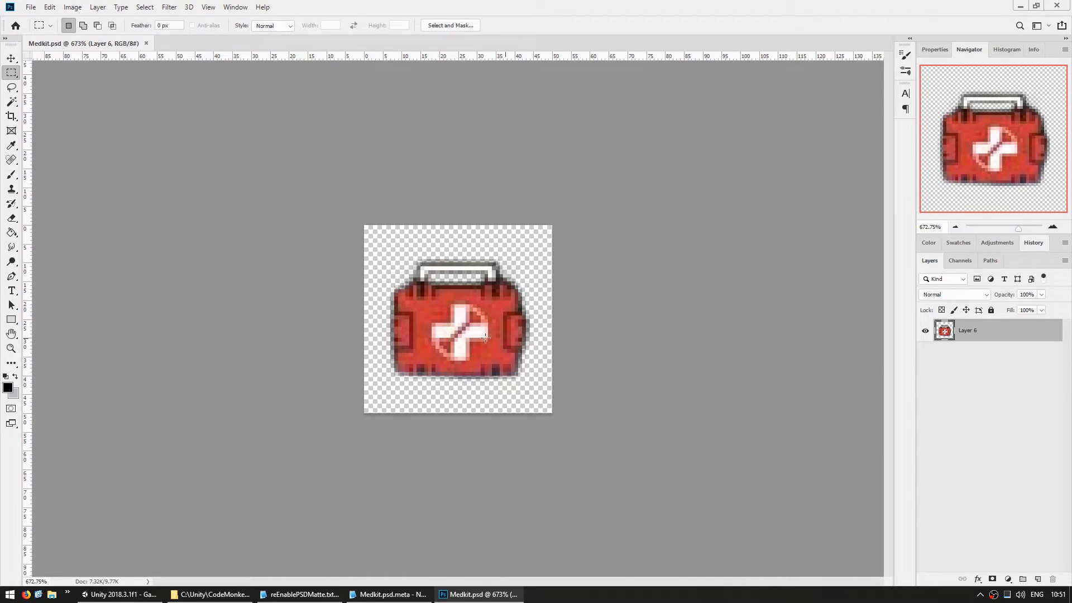
mouse_move(582, 381)
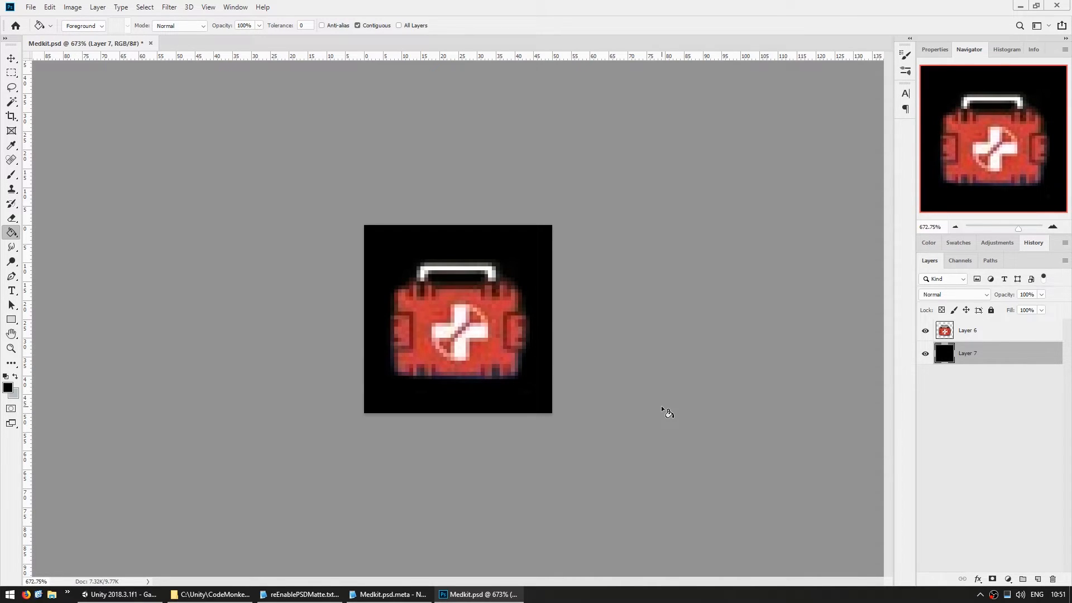
Step: Save the medkit outline selection as an Alpha channel and verify it in Channels
left_click(458, 335)
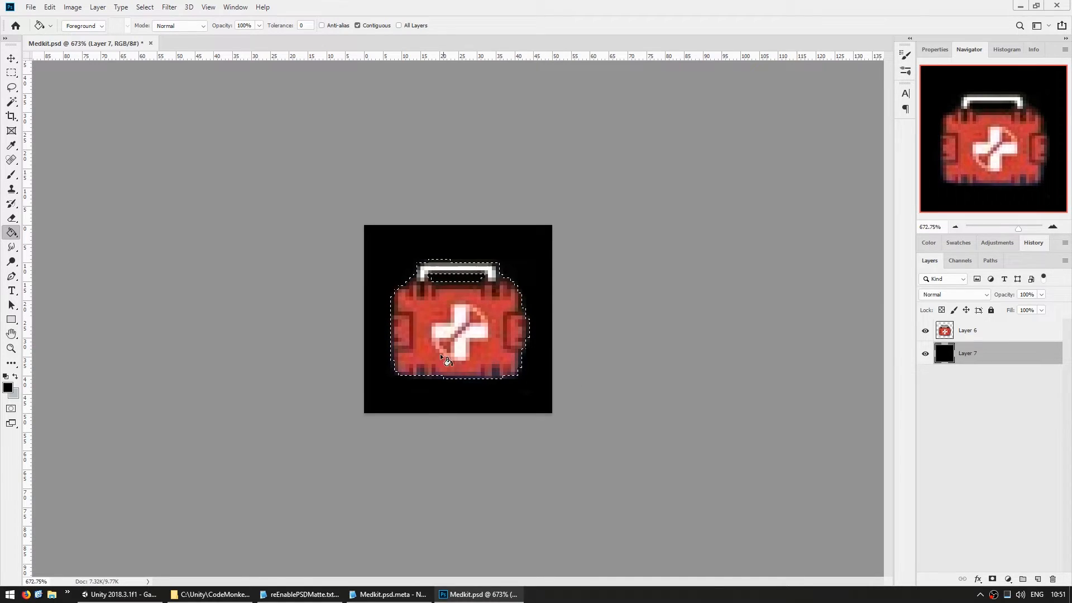
mouse_move(651, 365)
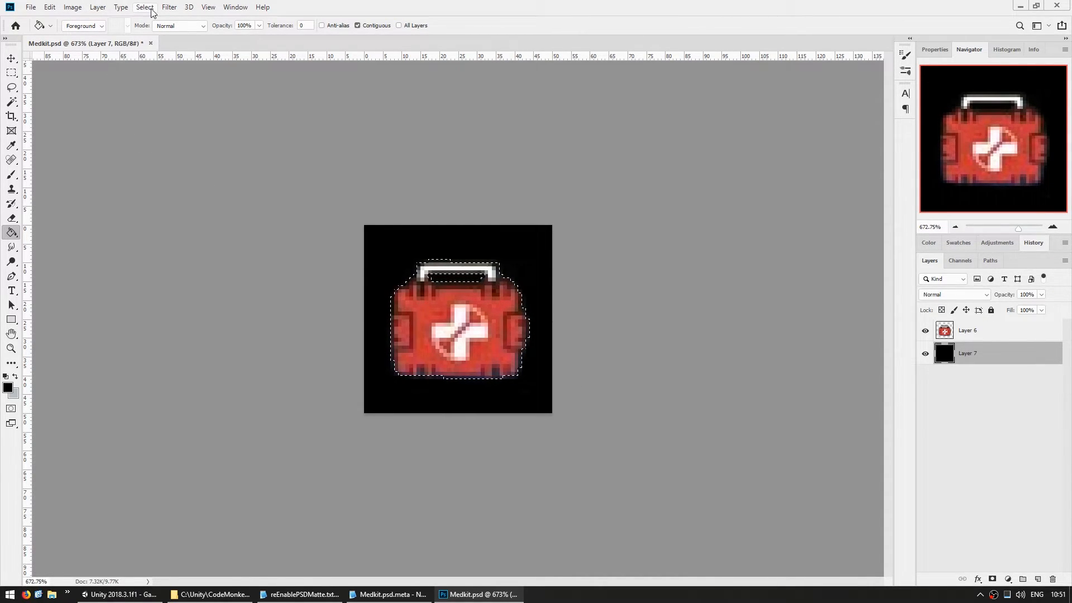
left_click(159, 7)
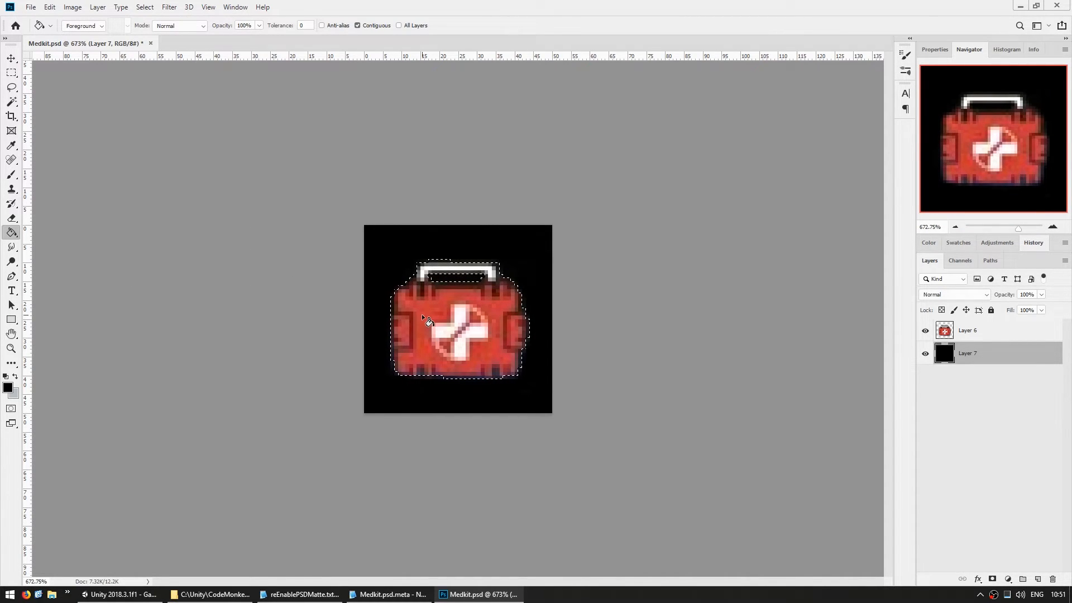
left_click(960, 261)
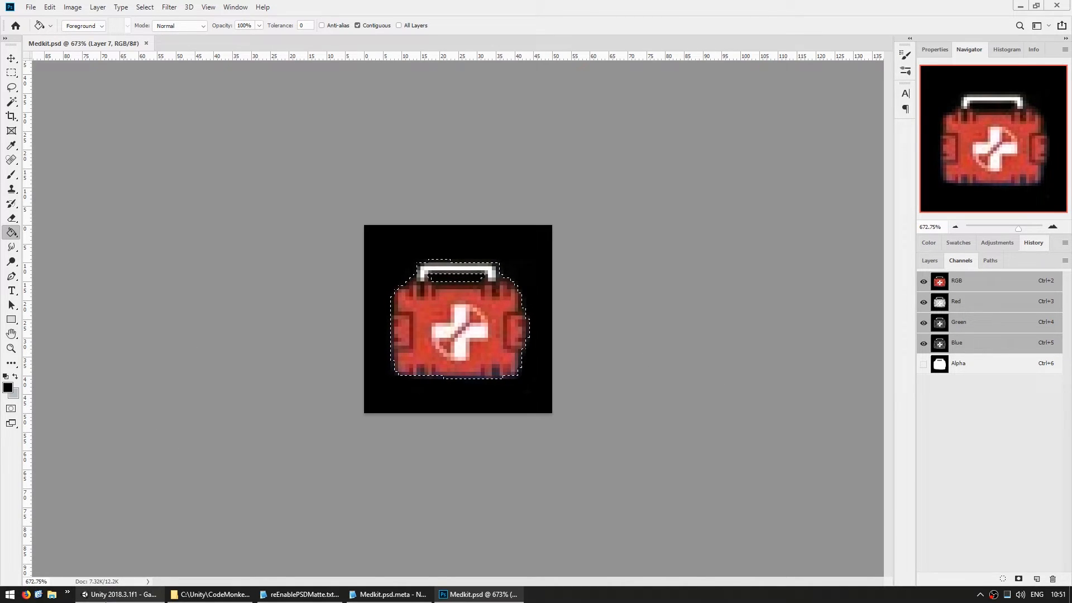
left_click(119, 595)
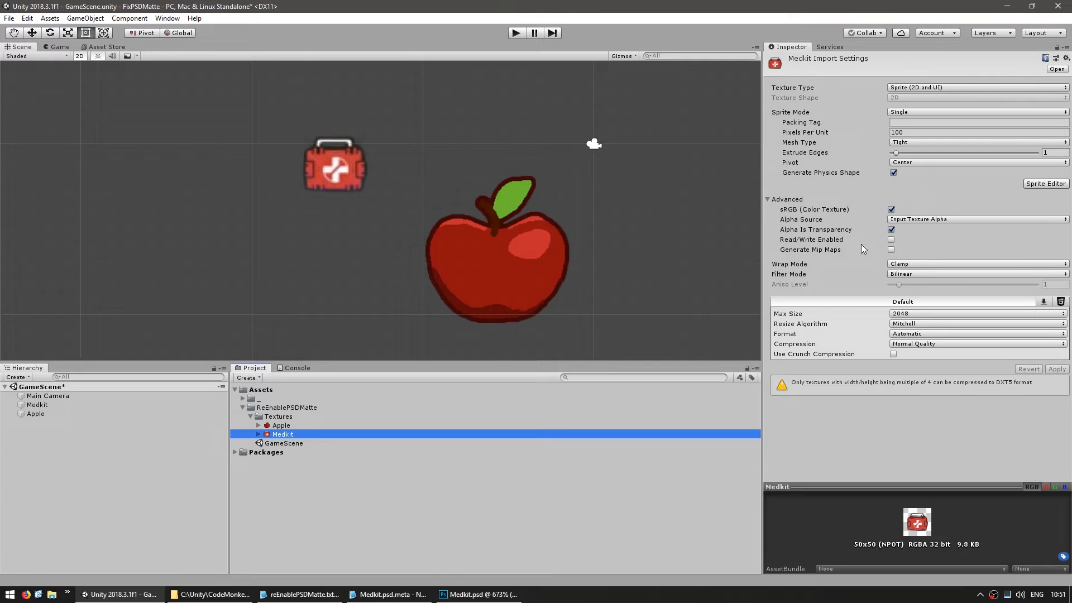
mouse_move(334, 235)
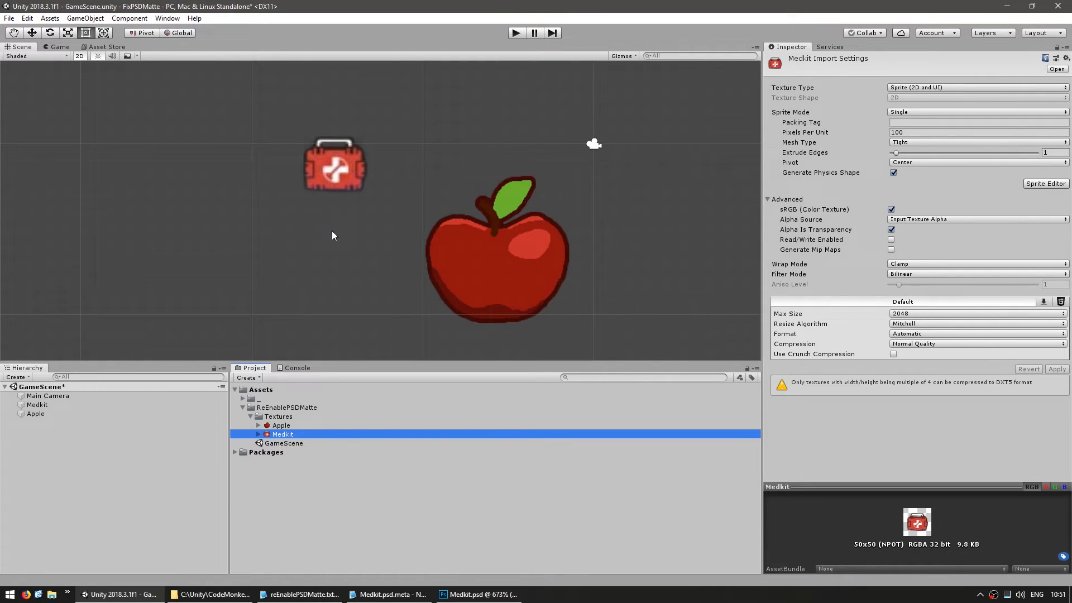
mouse_move(354, 255)
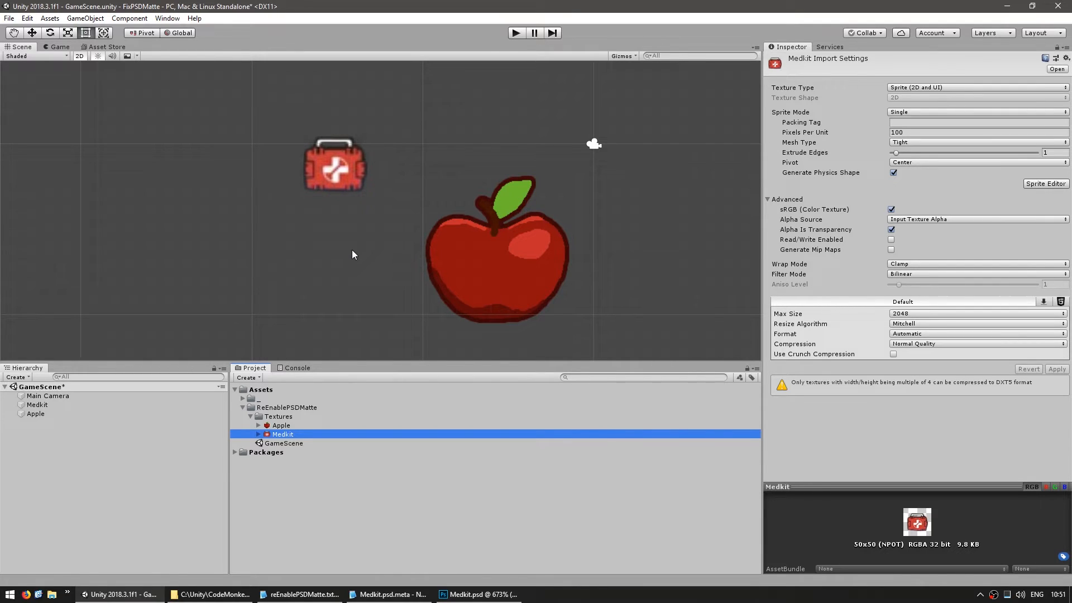
Step: Return from the Unity scene to Medkit.psd in Photoshop
left_click(481, 594)
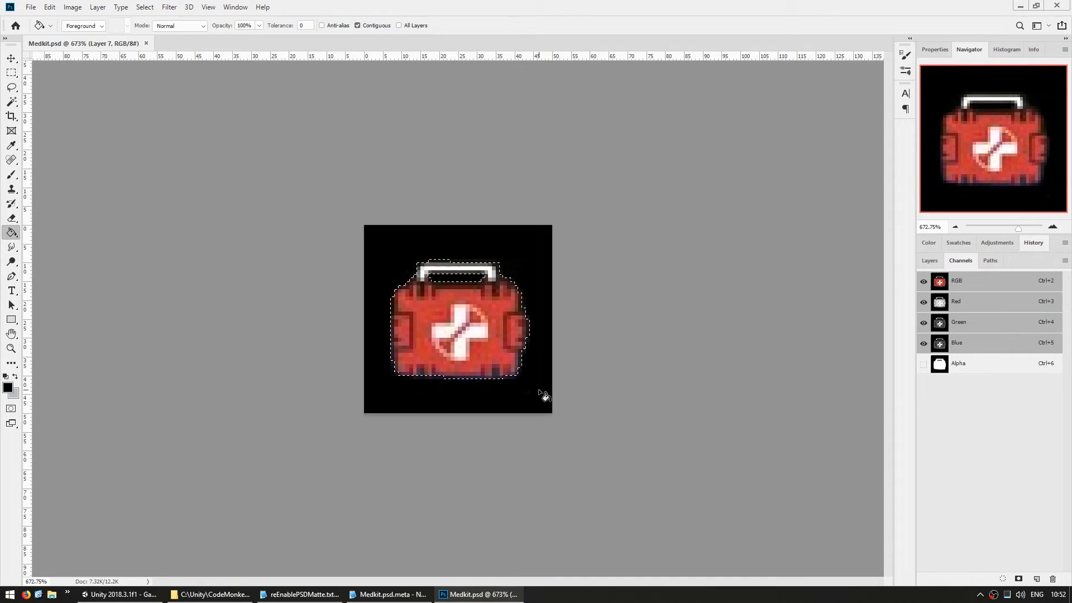
Step: On Layer 6, deselect and brush a grey spot into the top-right corner
left_click(929, 260)
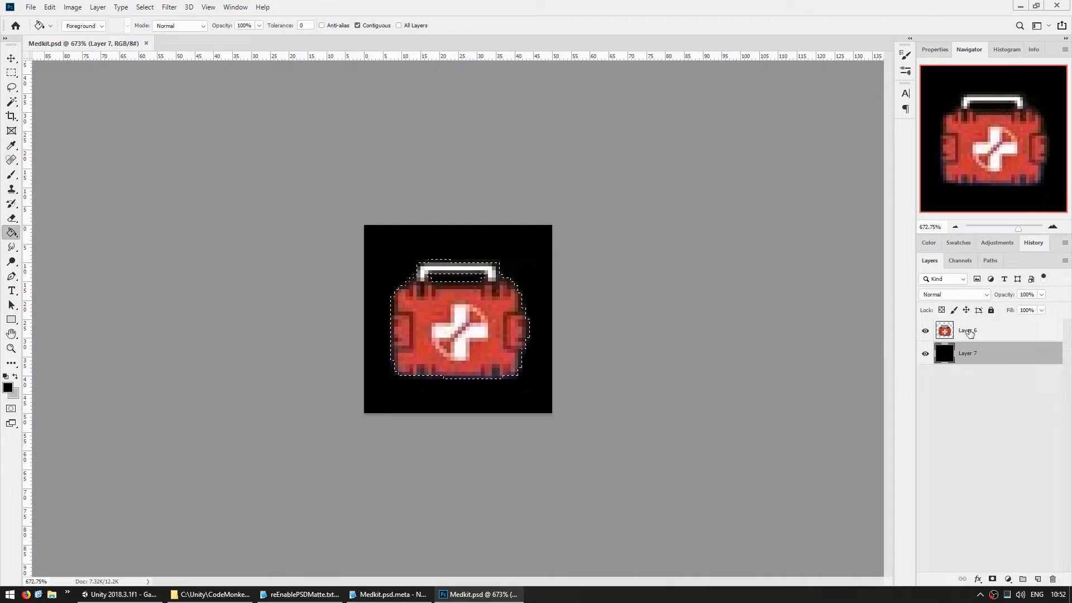
left_click(969, 331)
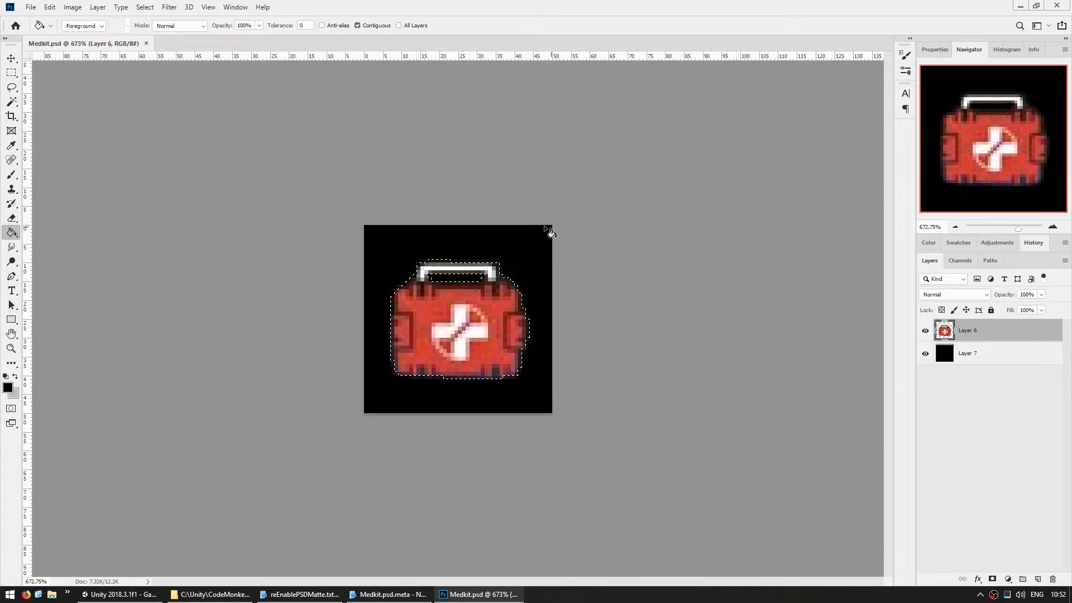
left_click(10, 174)
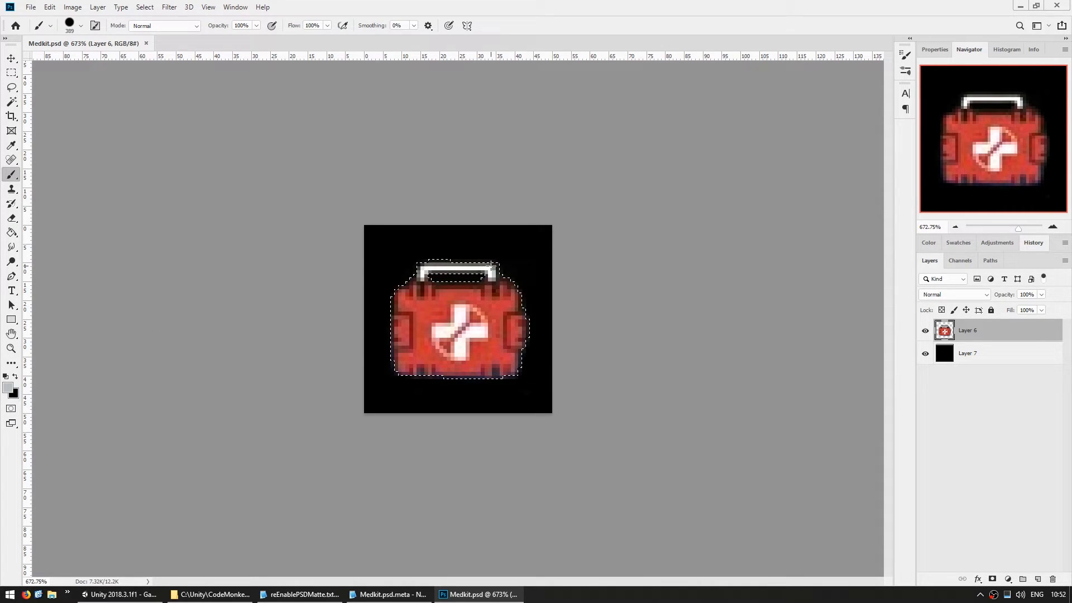
key("Ctrl+D")
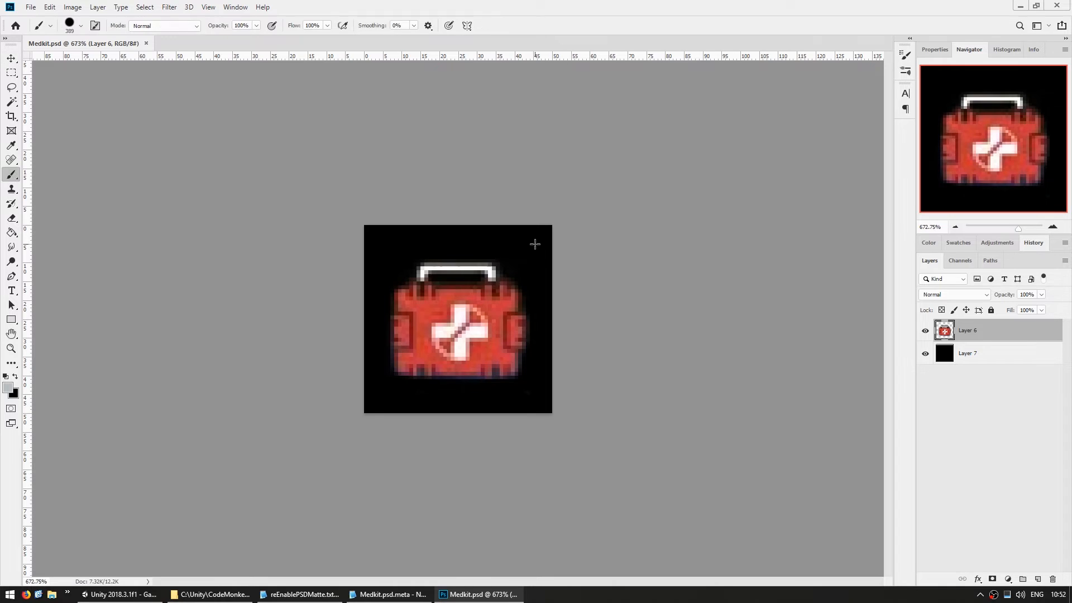
left_click(531, 245)
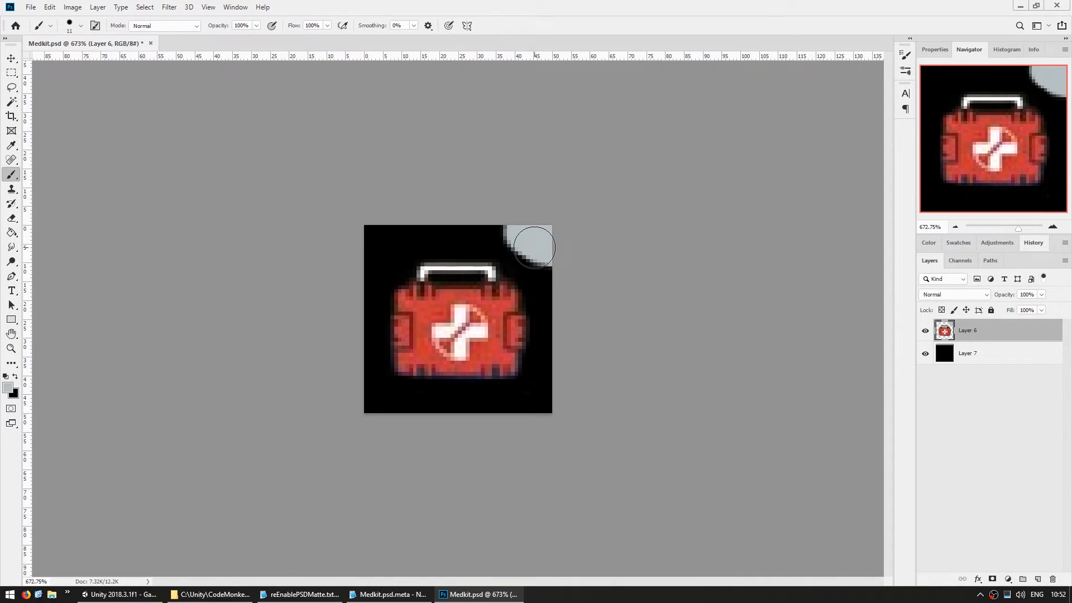
Step: Compare the Medkit sprite in Unity, then go back to Photoshop's Select menu
left_click(119, 594)
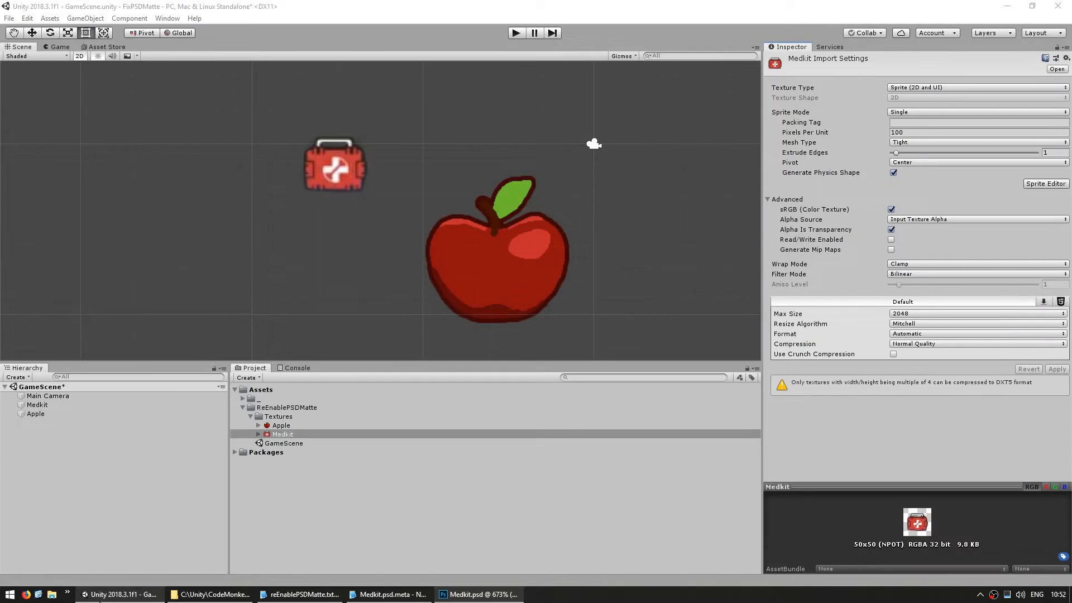
left_click(484, 594)
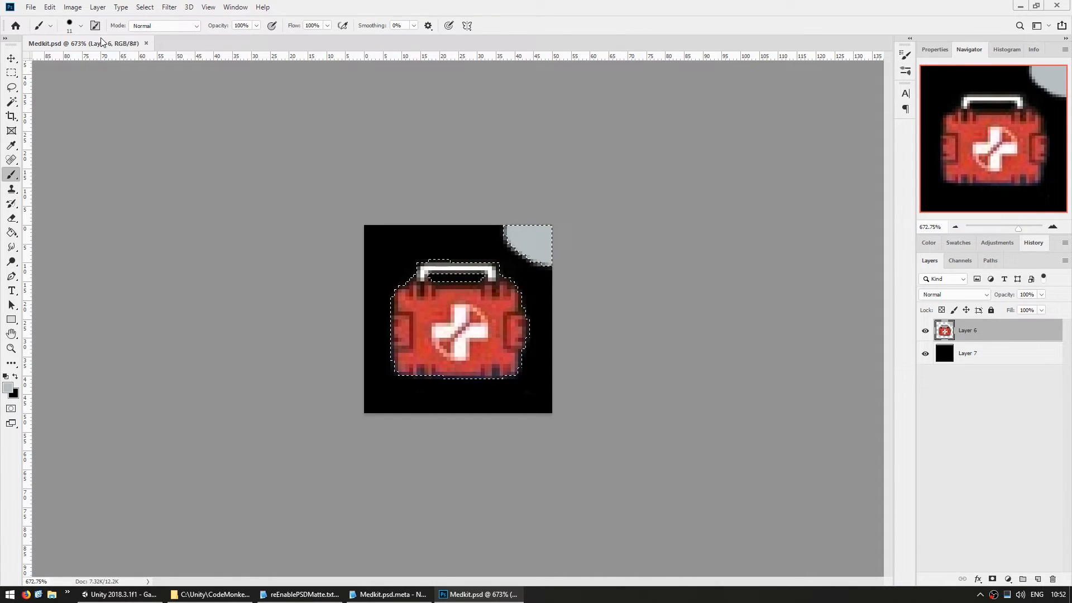
left_click(144, 7)
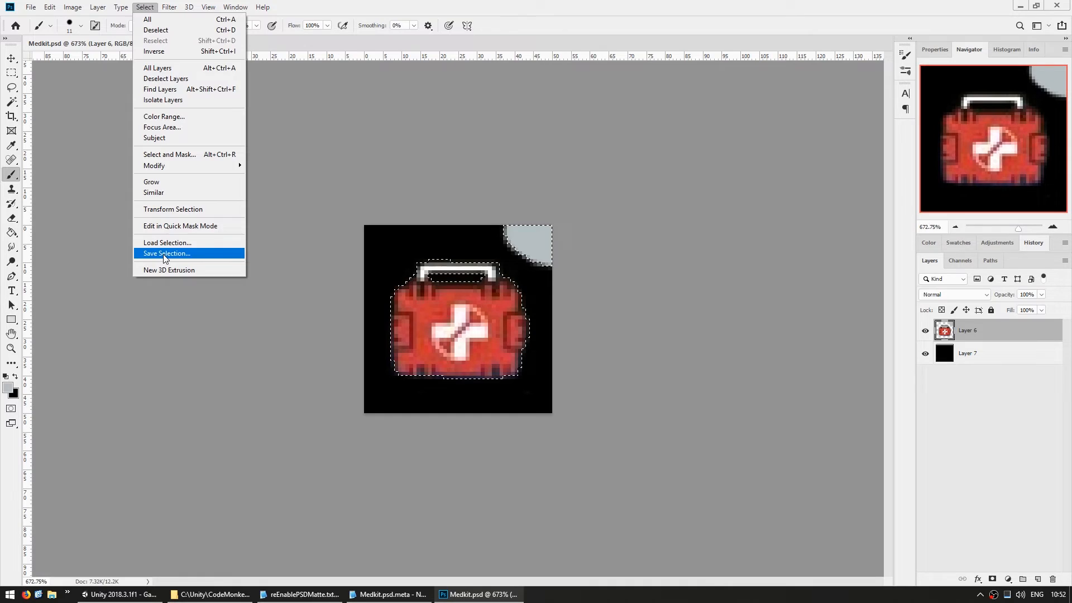
Step: Save the selection as a new Alpha channel, delete the older Alpha, and review Unity
left_click(167, 253)
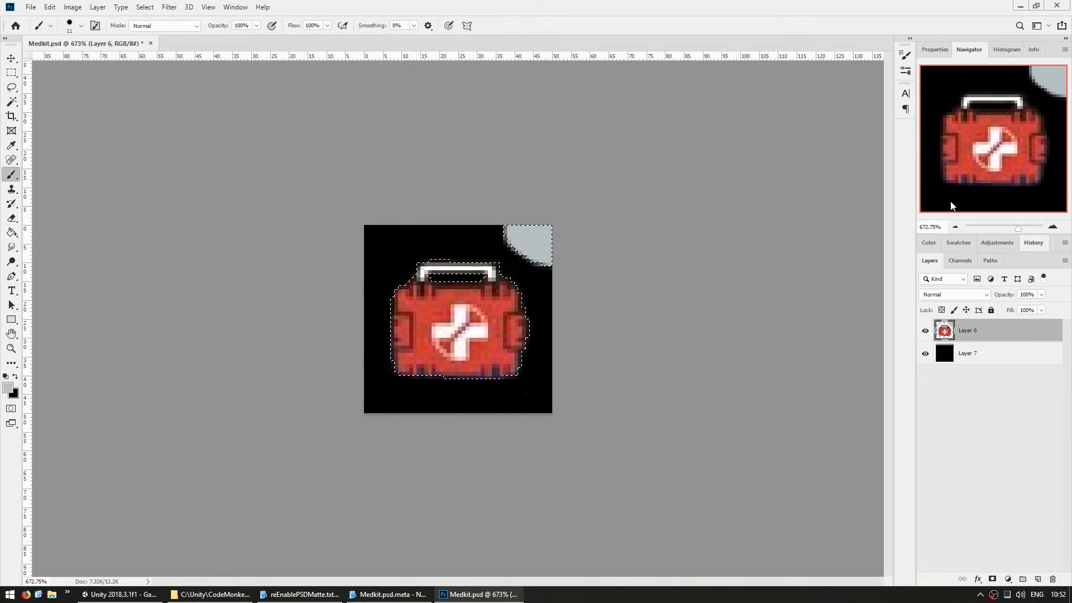
left_click(960, 260)
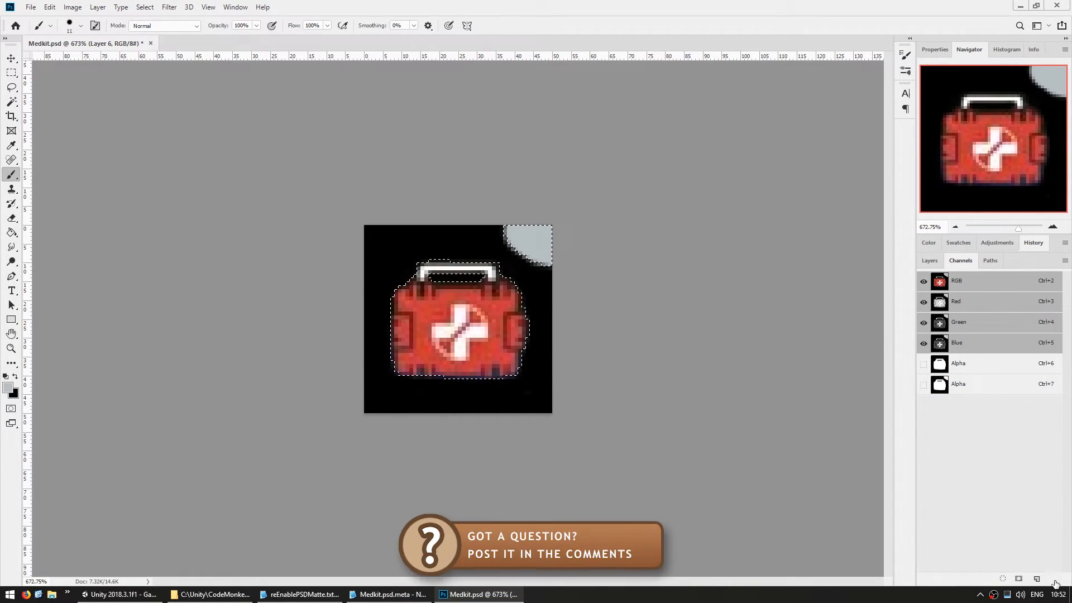
left_click(112, 594)
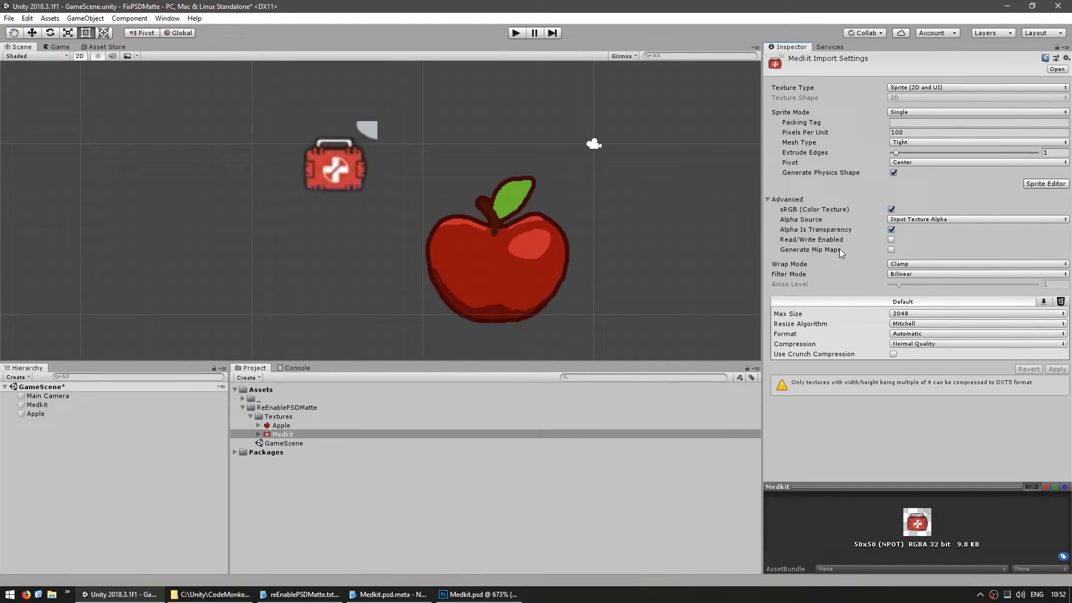
left_click(484, 594)
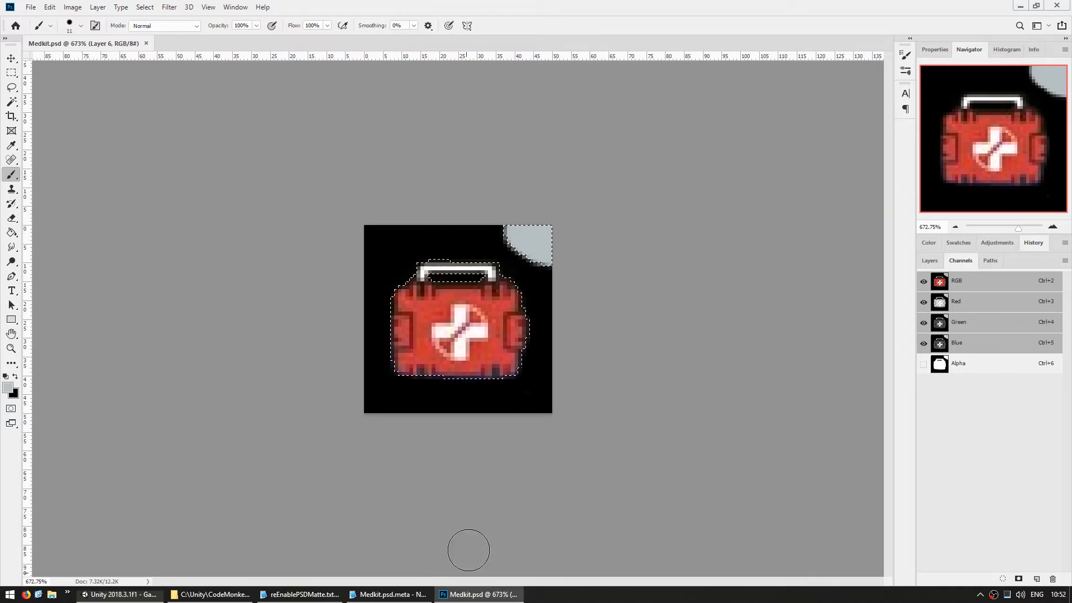
mouse_move(777, 275)
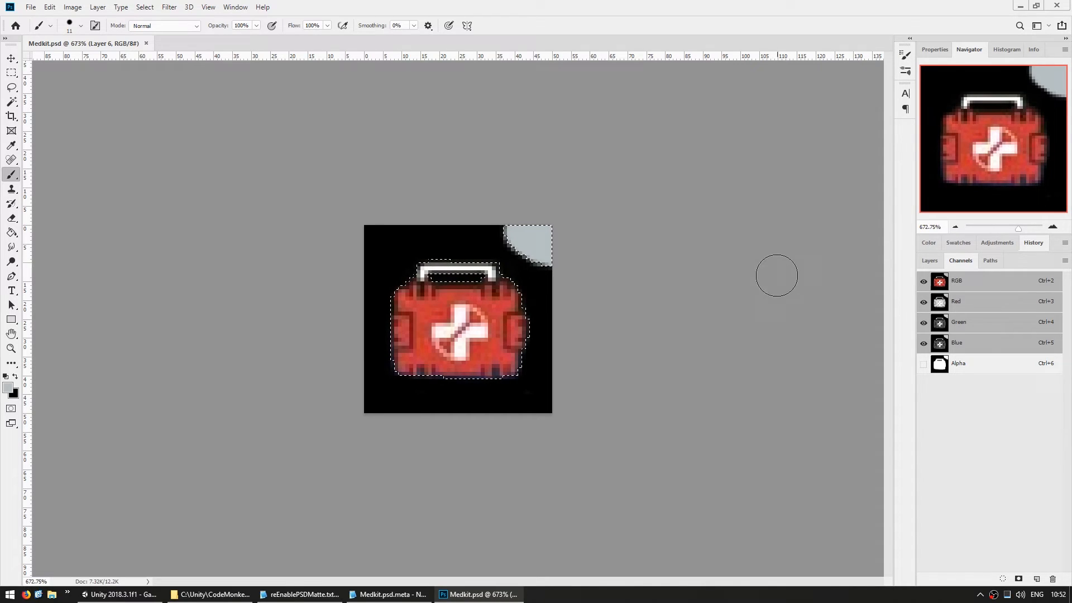
mouse_move(745, 378)
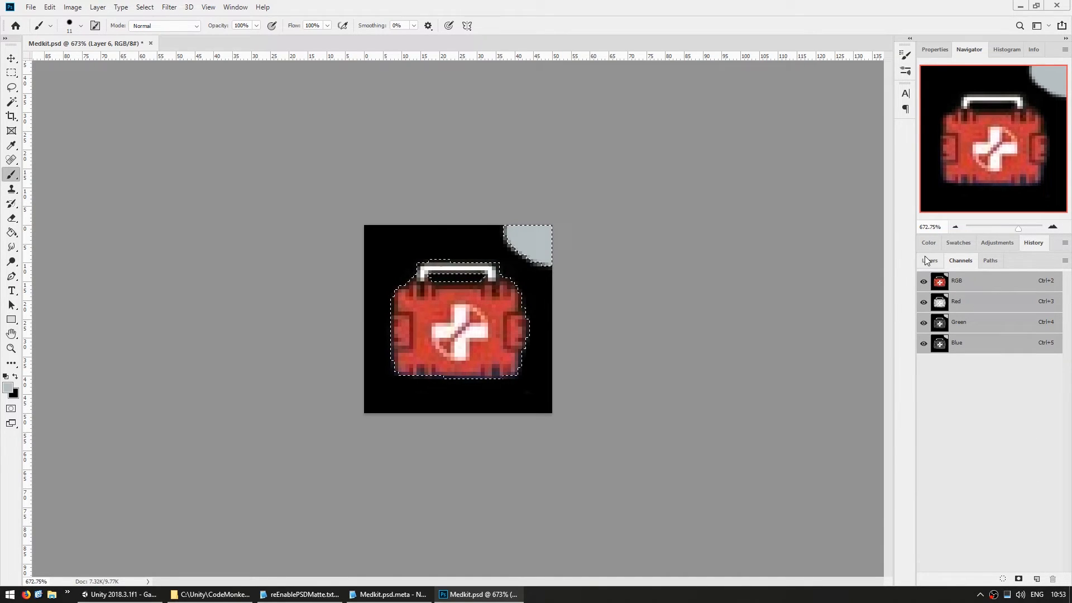
Step: Return to the Layers list and check Textures for the exported Medkit.png
left_click(929, 260)
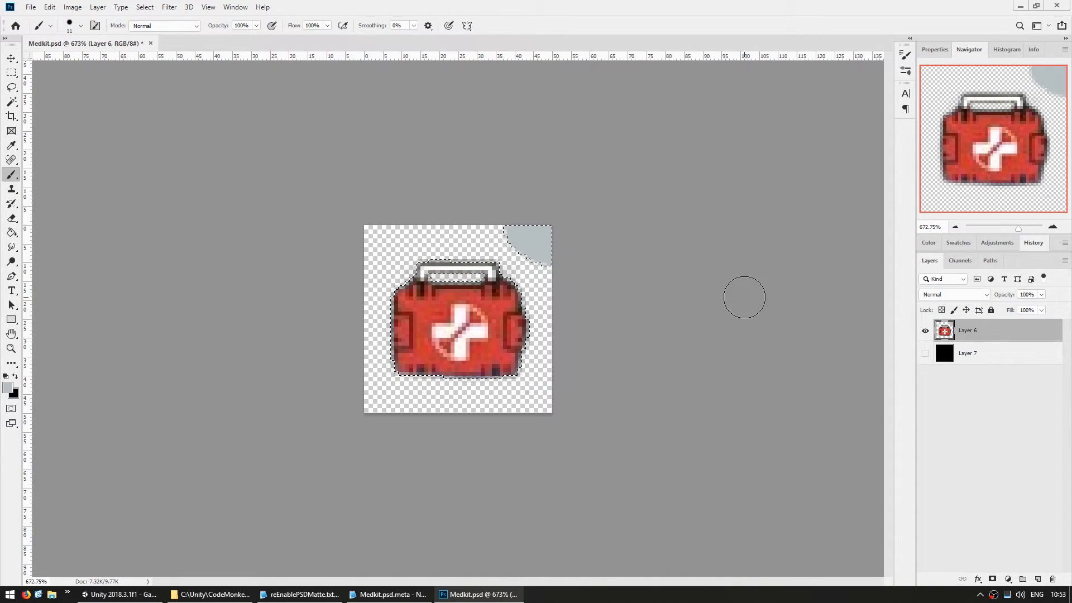
left_click(214, 594)
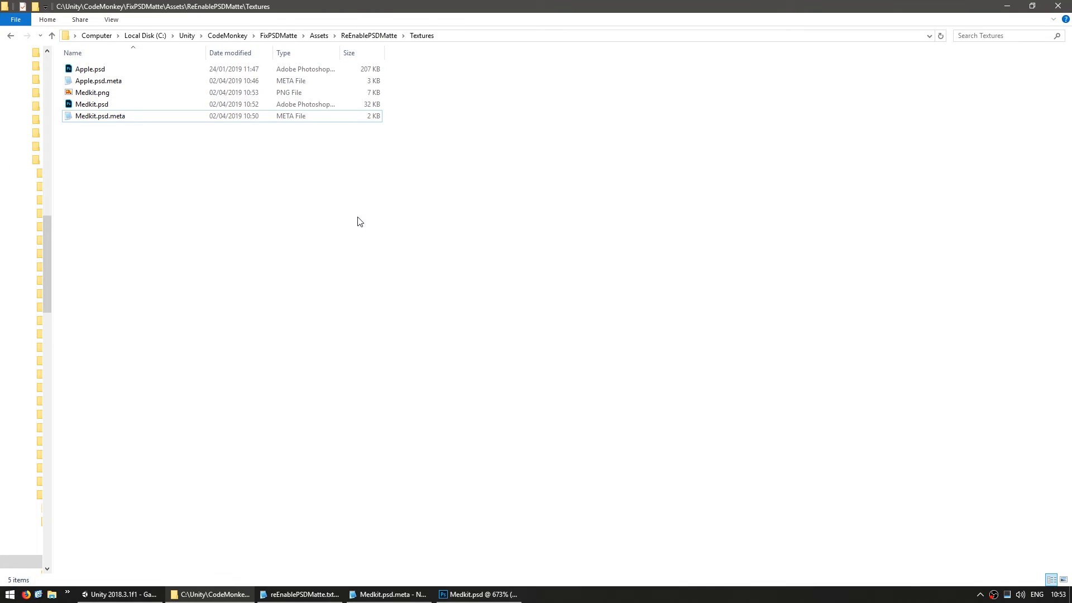
Step: Select Medkit.png in Textures to confirm its 50 x 50 size, then return to Unity
left_click(92, 92)
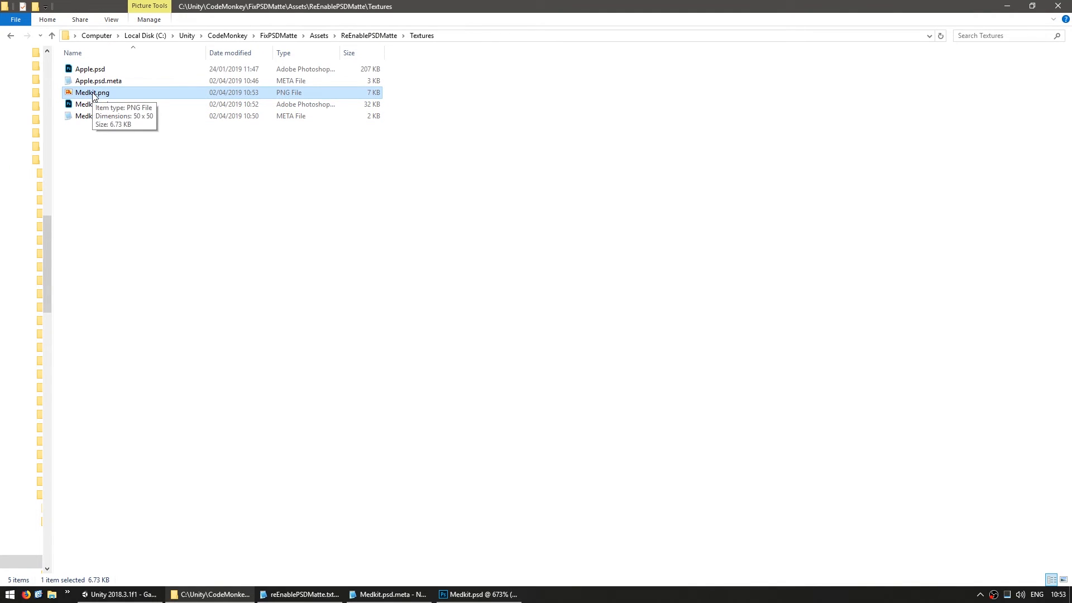
left_click(114, 595)
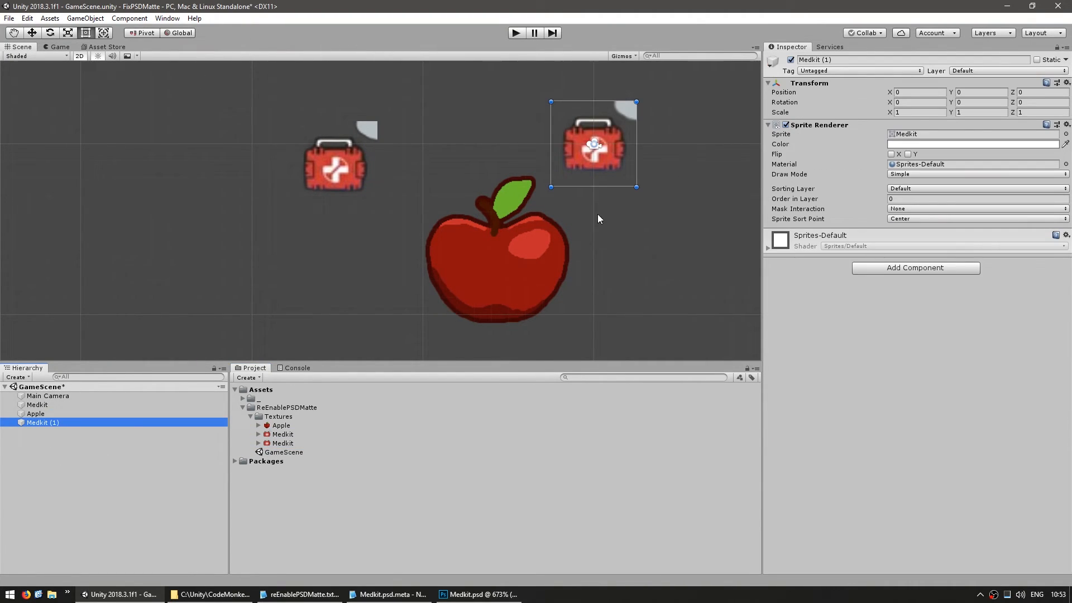
Step: Drag Medkit (1) below the original medkit, then compare it against Photoshop and the Textures folder
left_click_drag(593, 143, 350, 265)
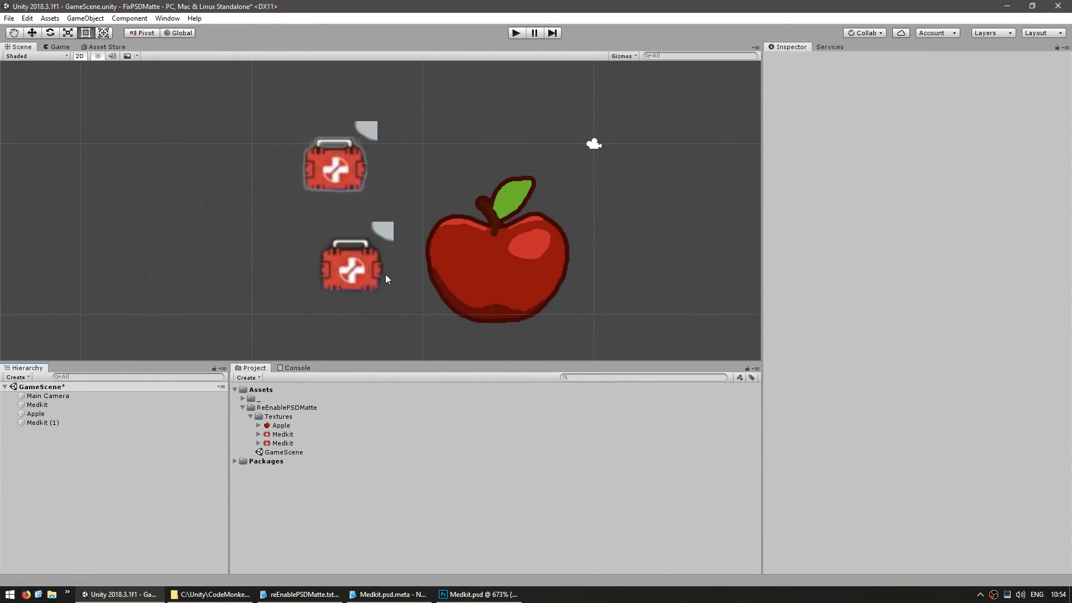
left_click(334, 165)
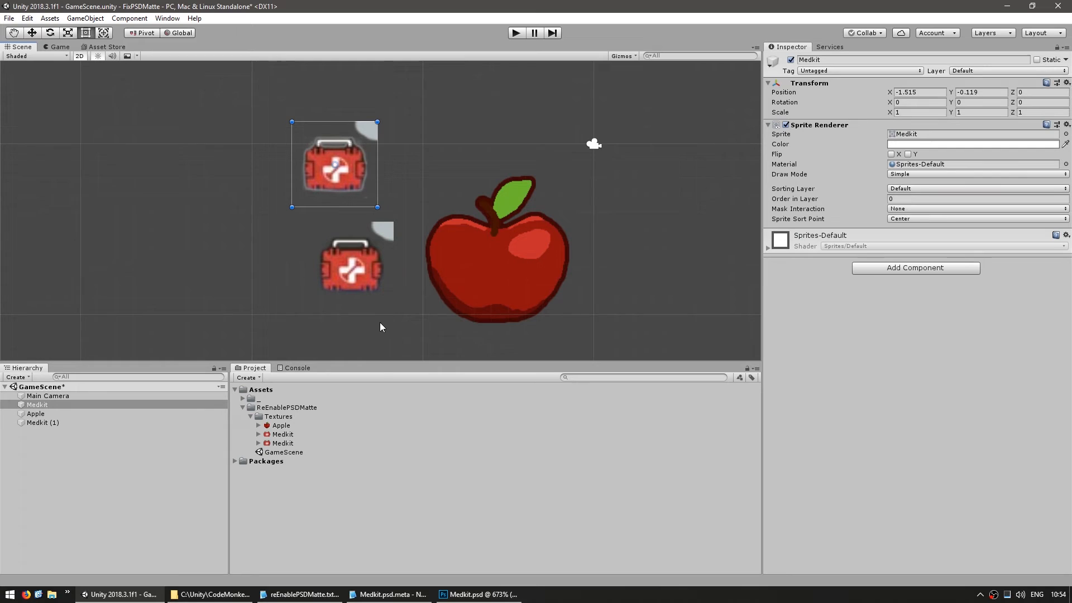
mouse_move(369, 324)
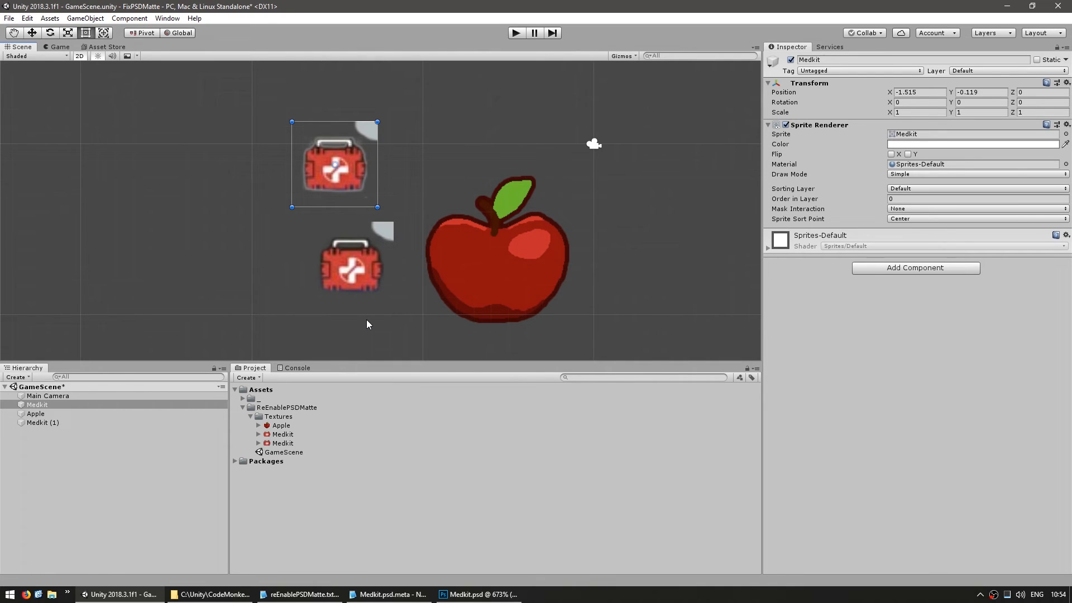
left_click(482, 594)
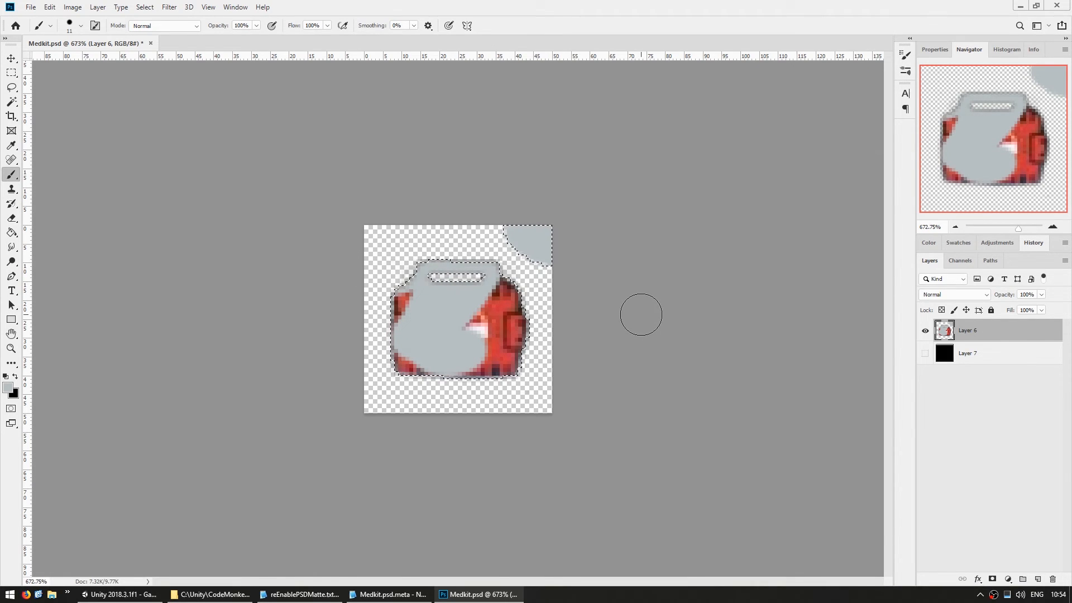
left_click(114, 595)
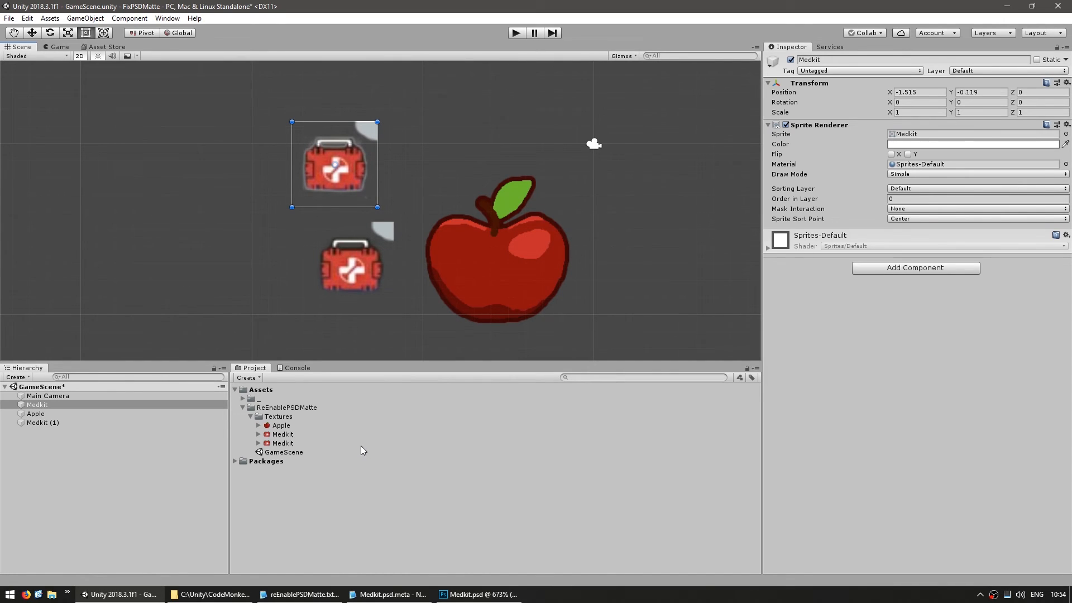
mouse_move(296, 540)
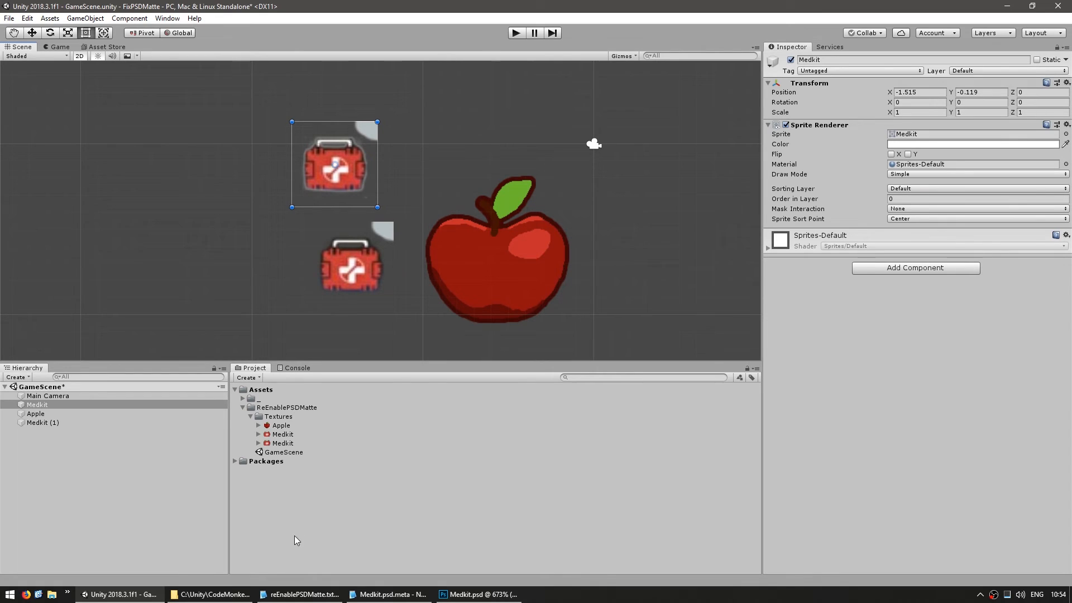
left_click(209, 594)
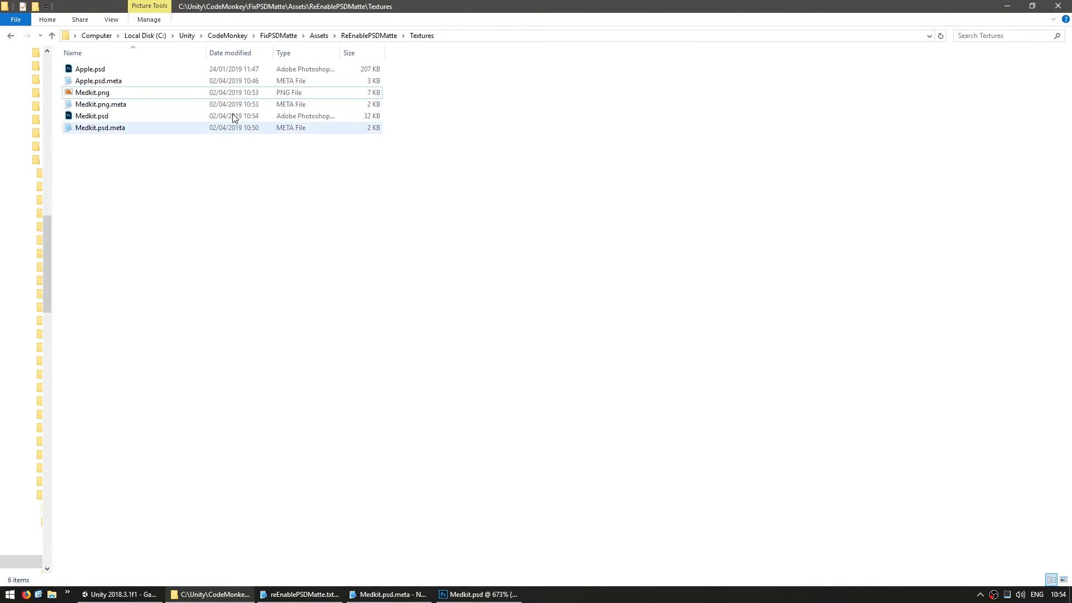
left_click(115, 594)
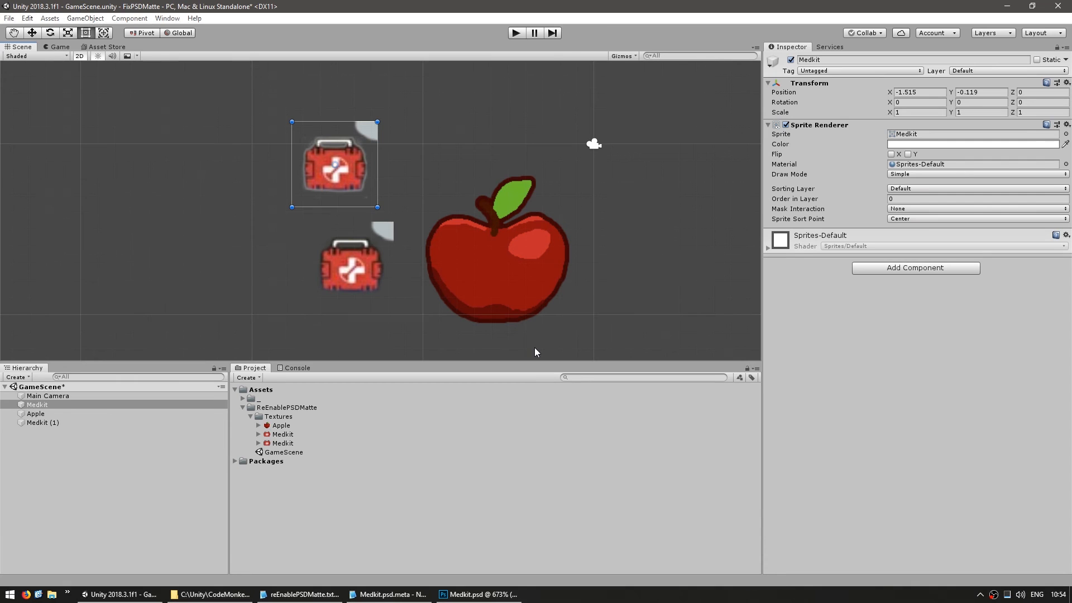